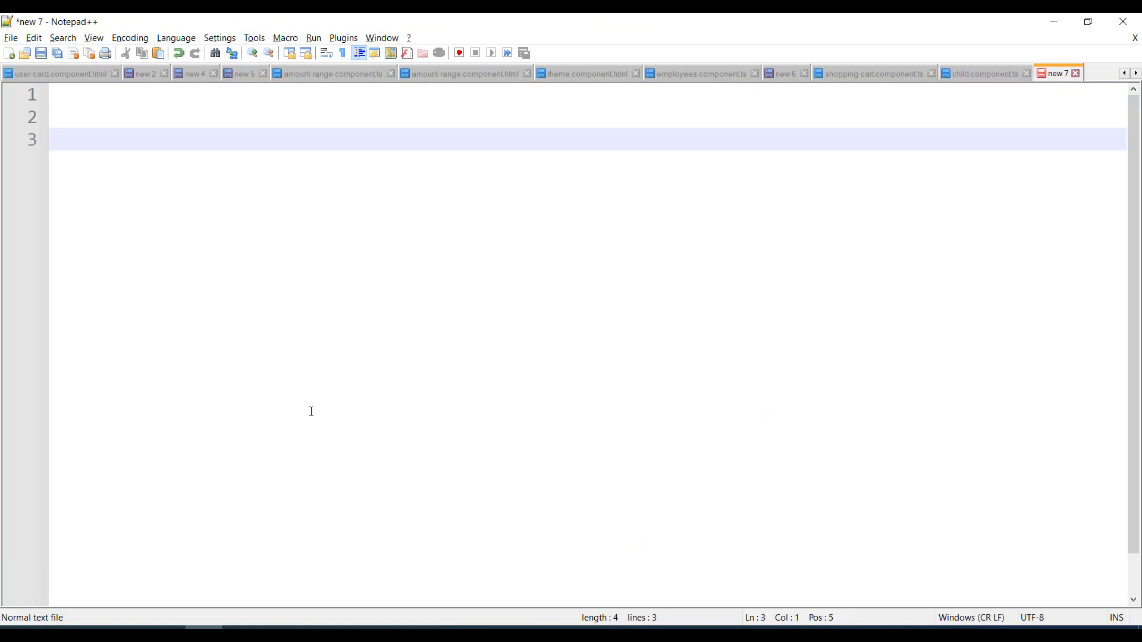
Write 'Nested Components' with a dashed underline beneath it.
type("Nested Components")
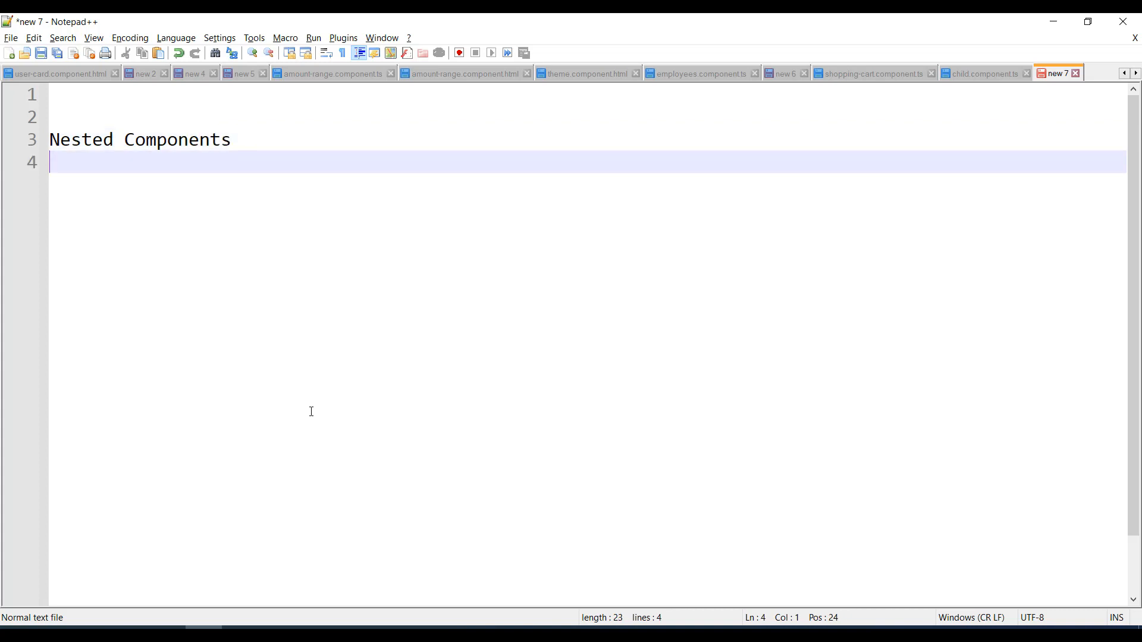
type("-----------------")
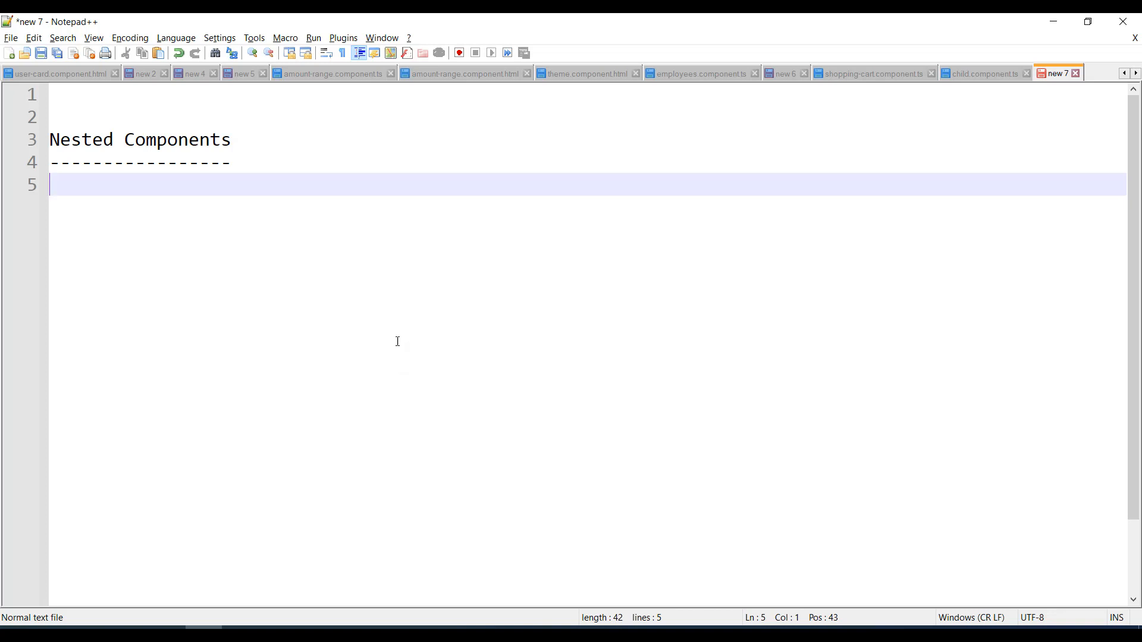
mouse_move(448, 303)
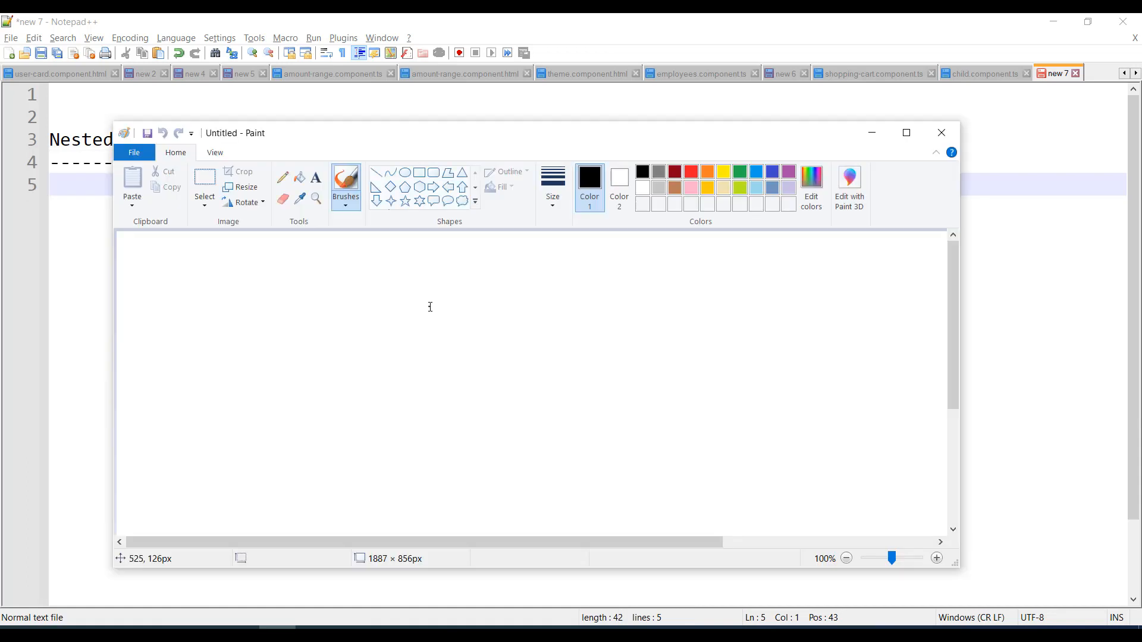
Maximize Paint and draw a large outer container rectangle with a thicker outline.
left_click(905, 132)
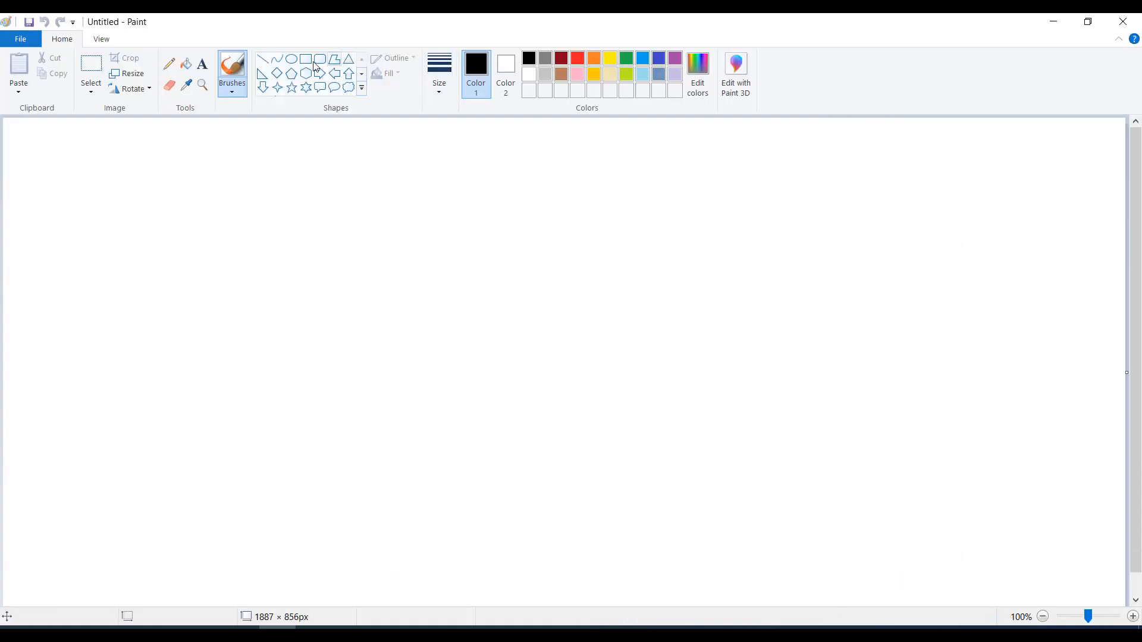
left_click(439, 65)
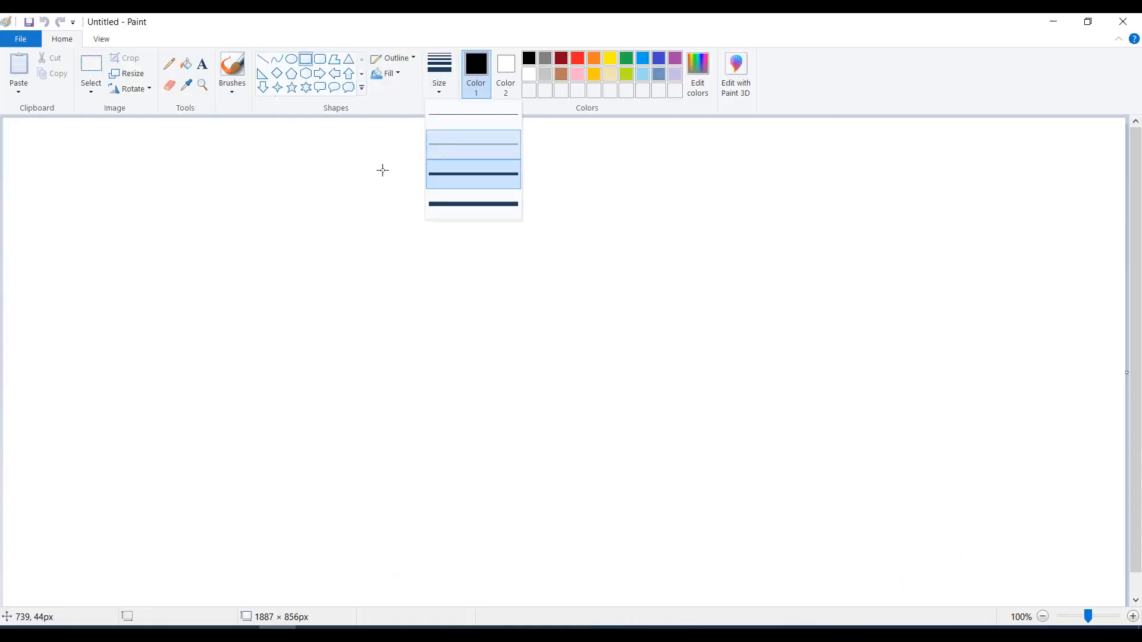
left_click_drag(170, 192, 931, 446)
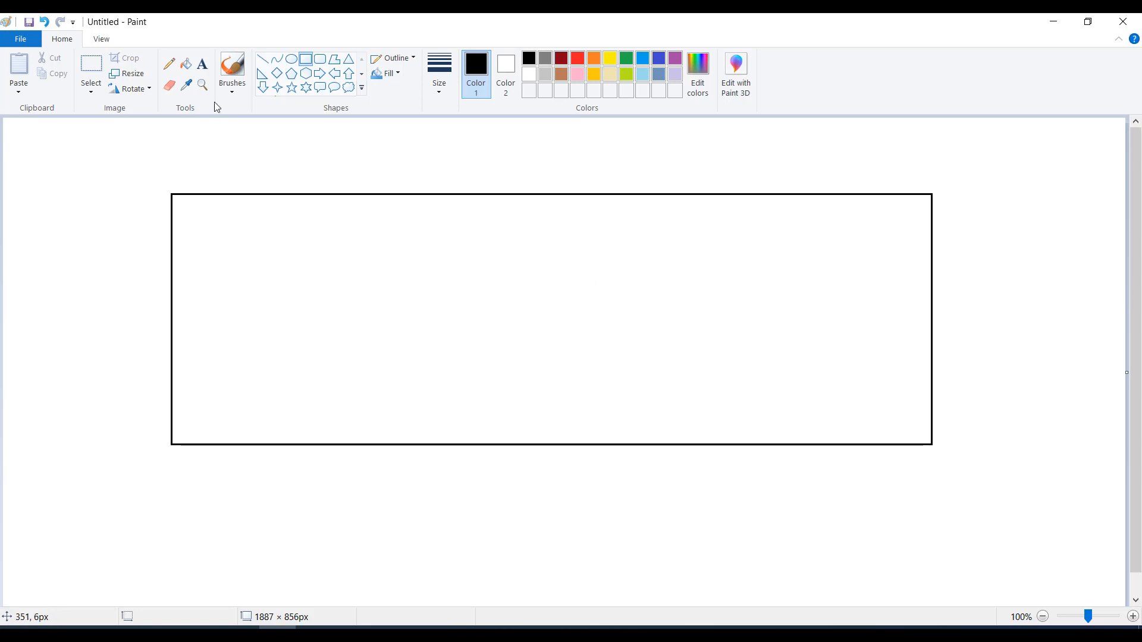
Draw four tall card rectangles side by side inside the container.
left_click_drag(219, 225, 336, 413)
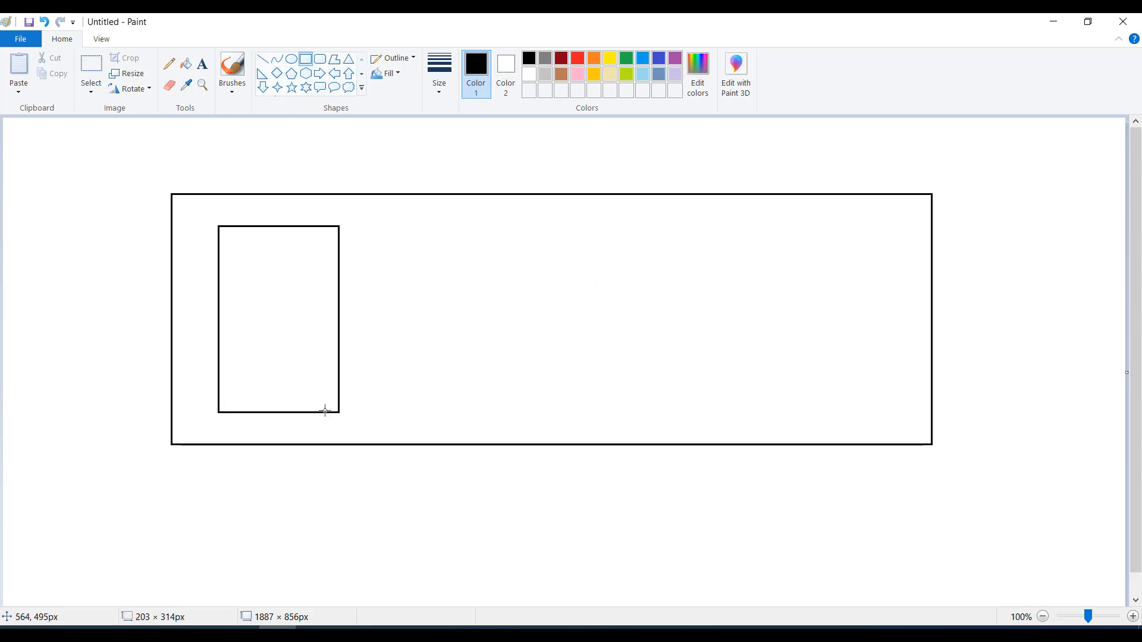
left_click_drag(408, 226, 552, 417)
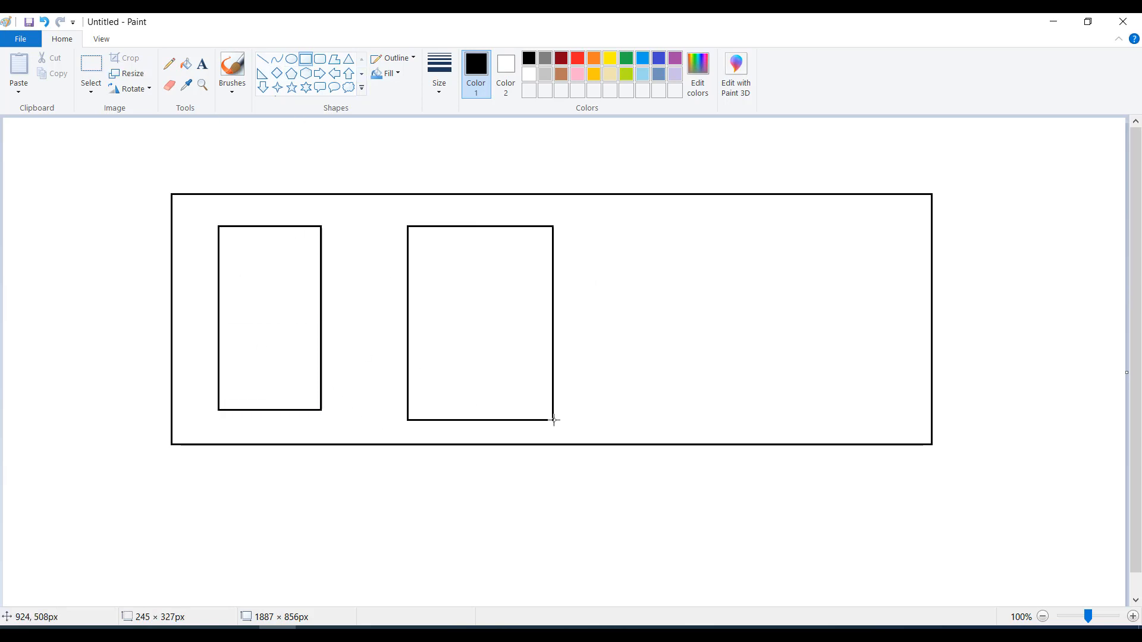
left_click_drag(584, 226, 712, 423)
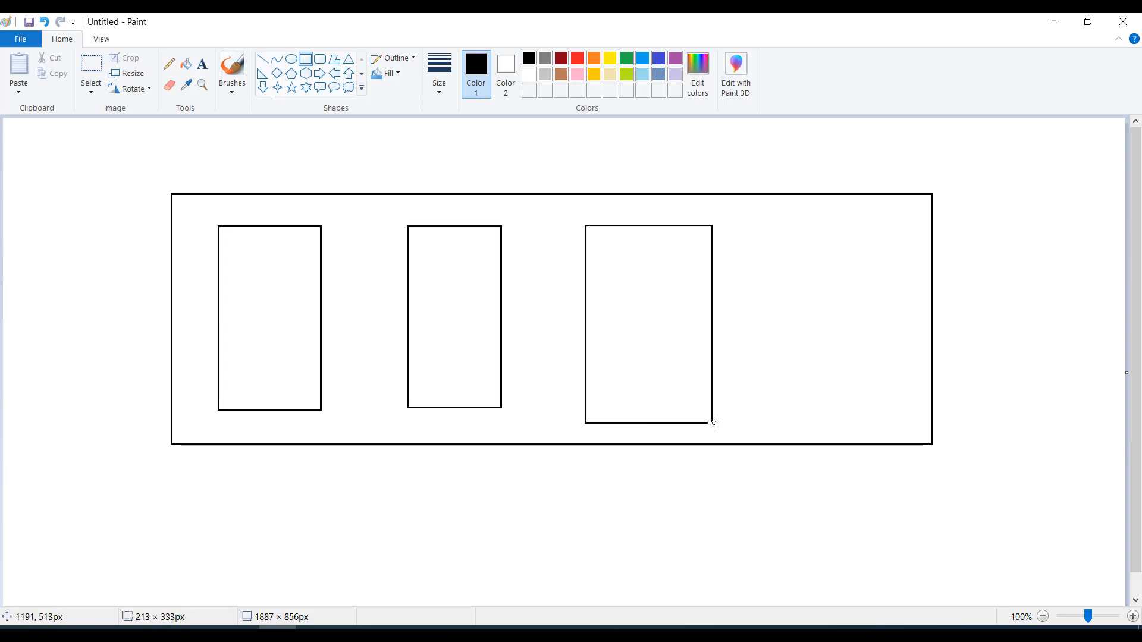
left_click_drag(773, 222, 922, 416)
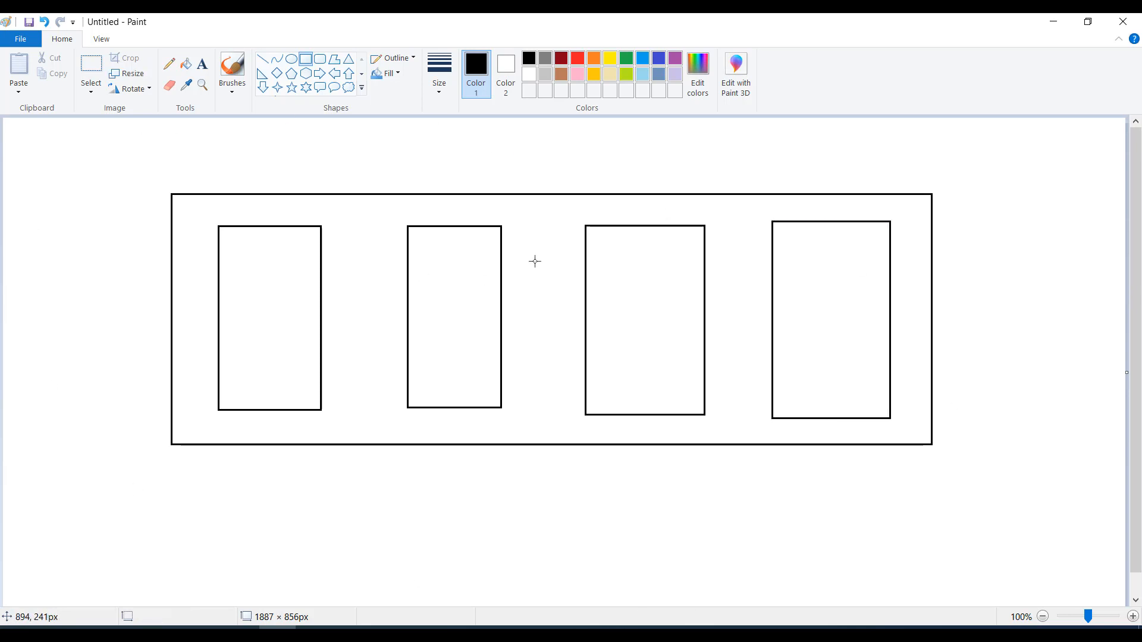
mouse_move(905, 288)
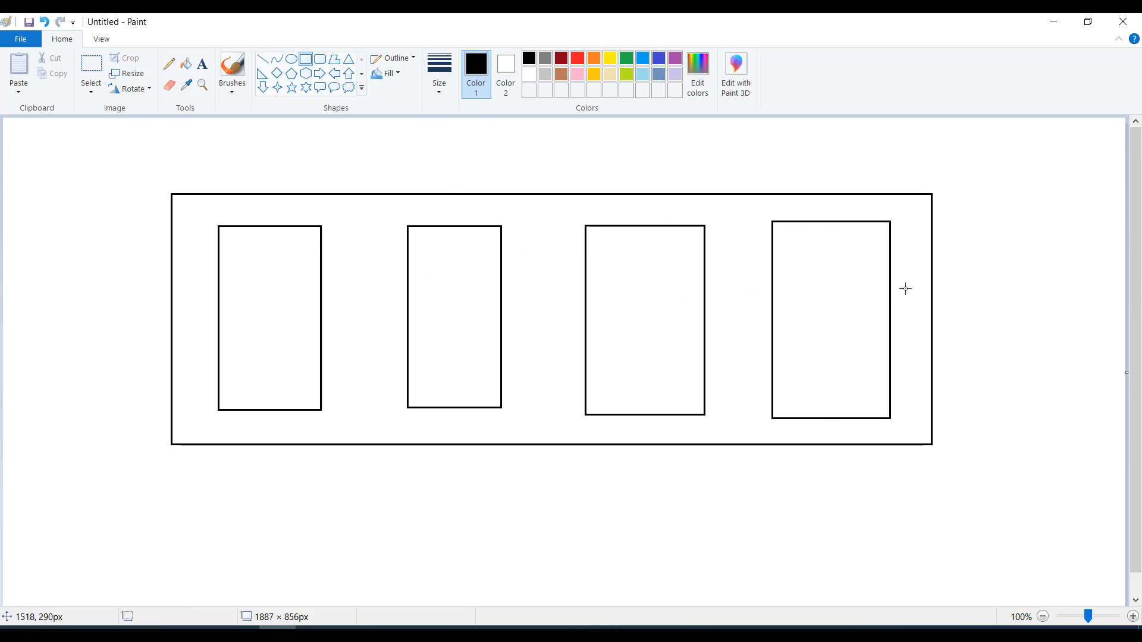
mouse_move(902, 287)
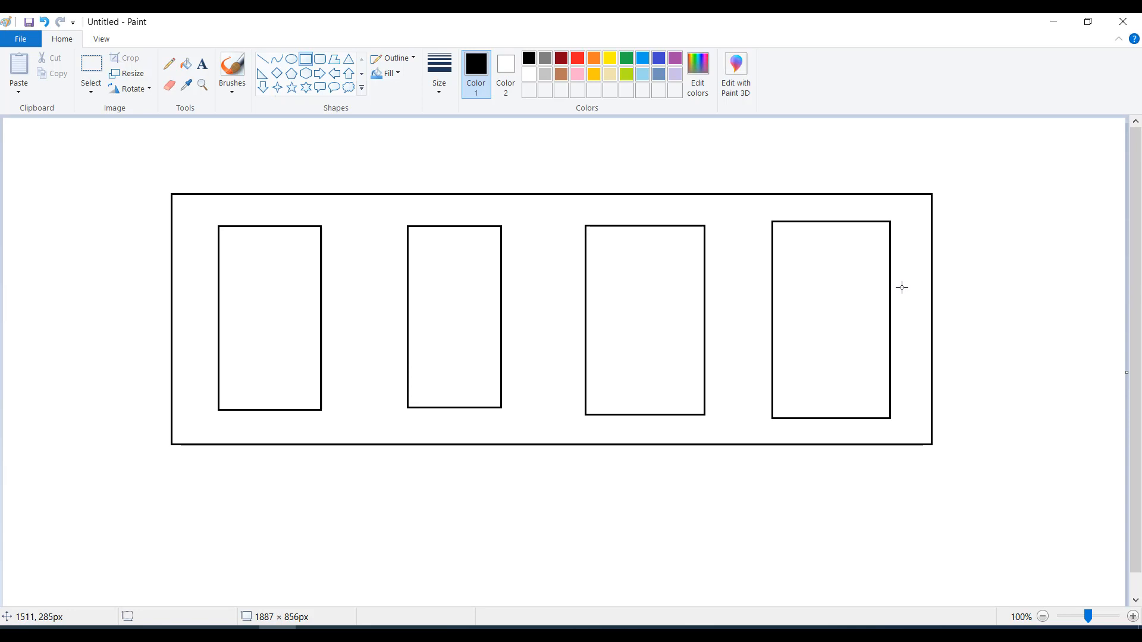
mouse_move(898, 284)
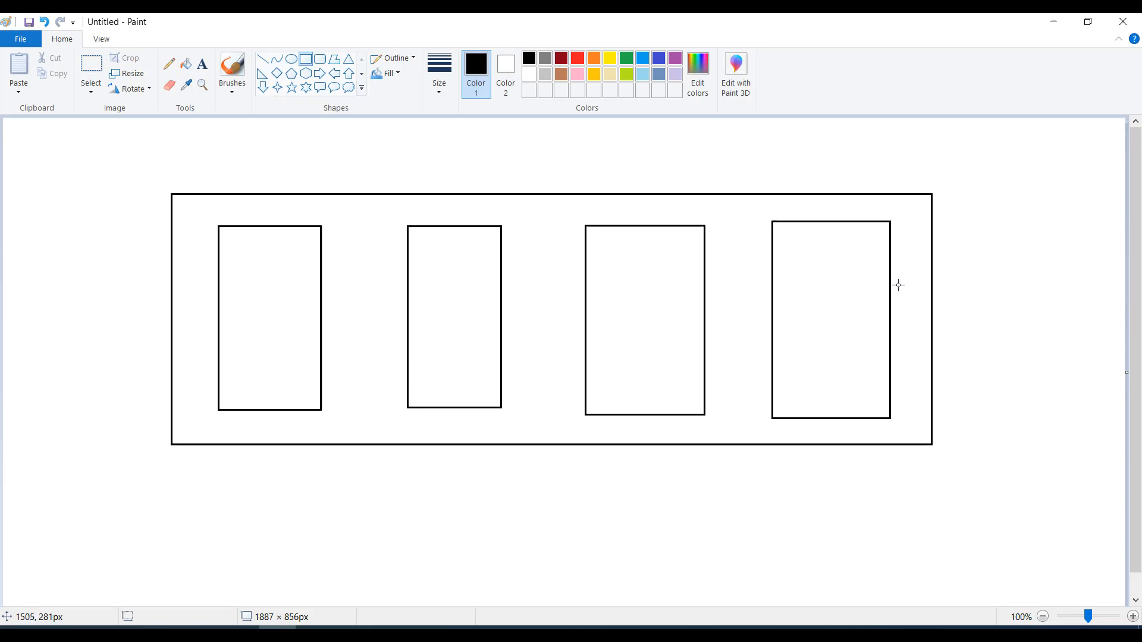
mouse_move(604, 323)
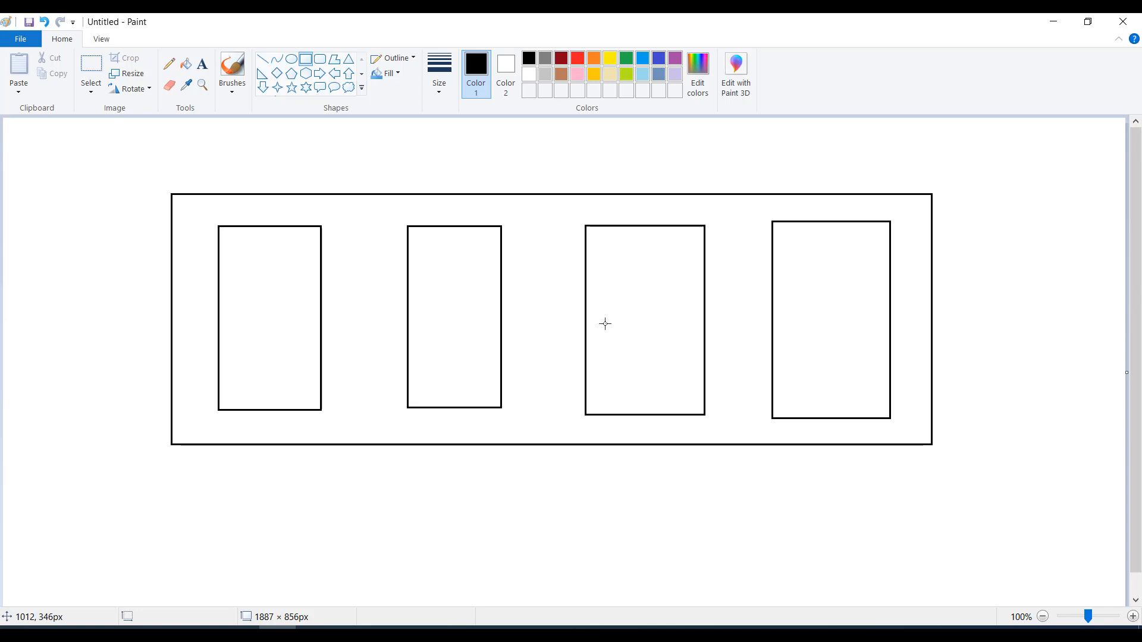
mouse_move(245, 126)
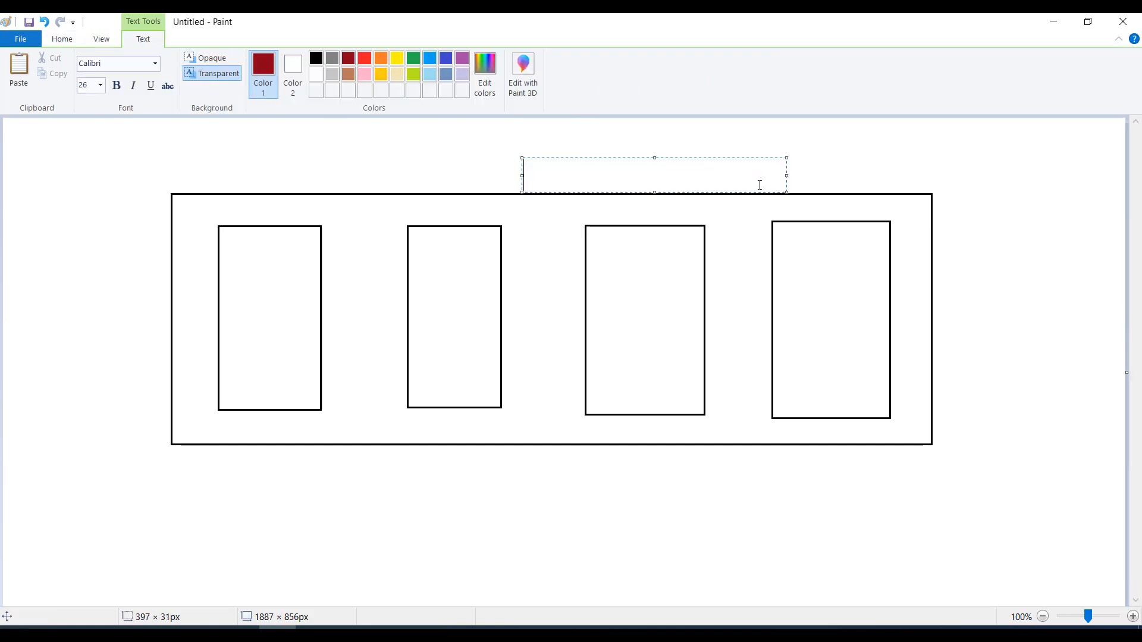
Place a dark red 'shopping-cart' text label above the container rectangle.
type("shopp")
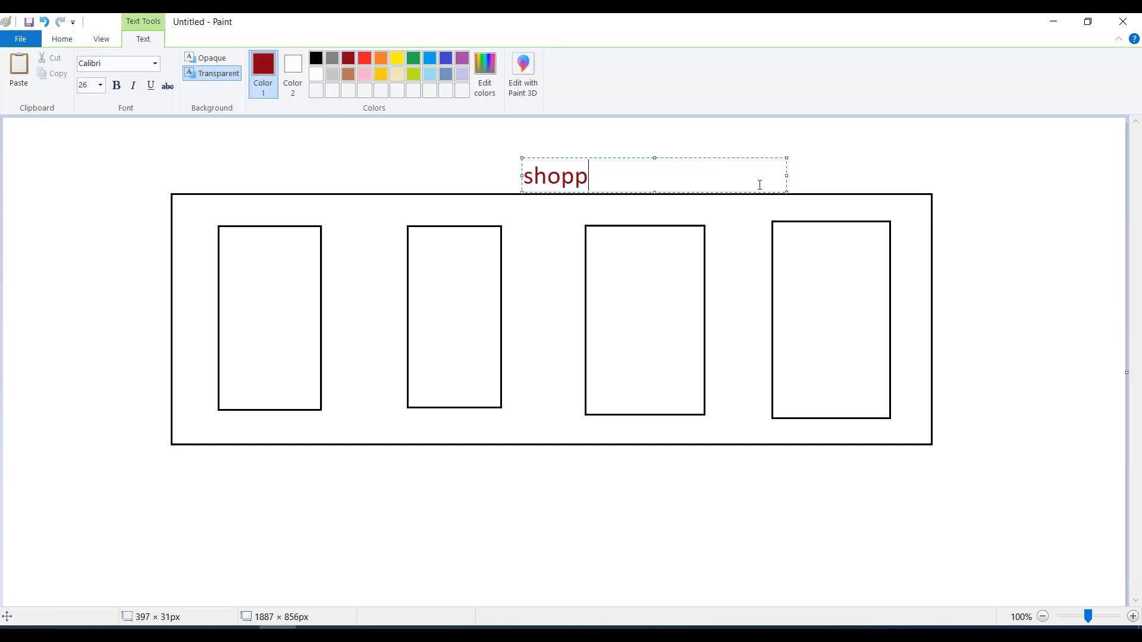
type("ing-cart")
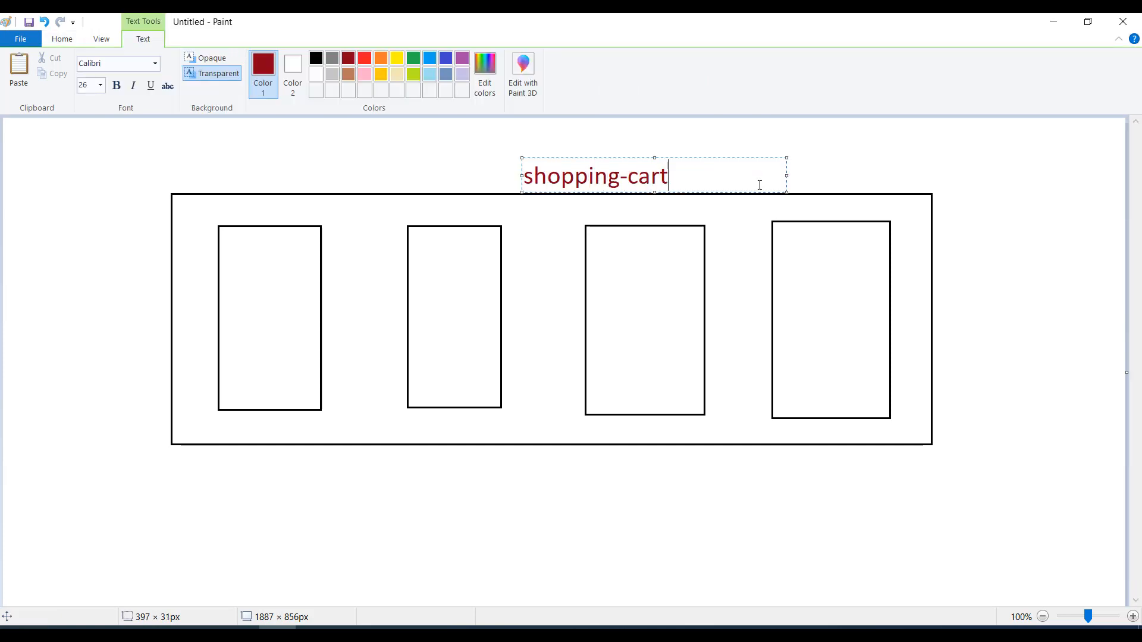
left_click(261, 251)
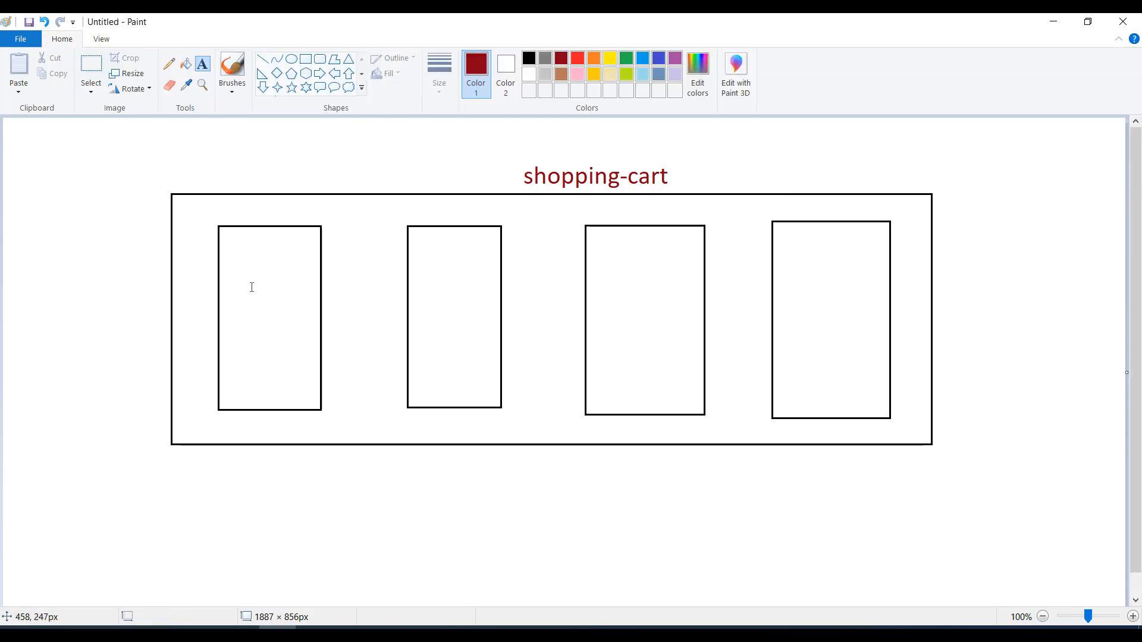
mouse_move(332, 336)
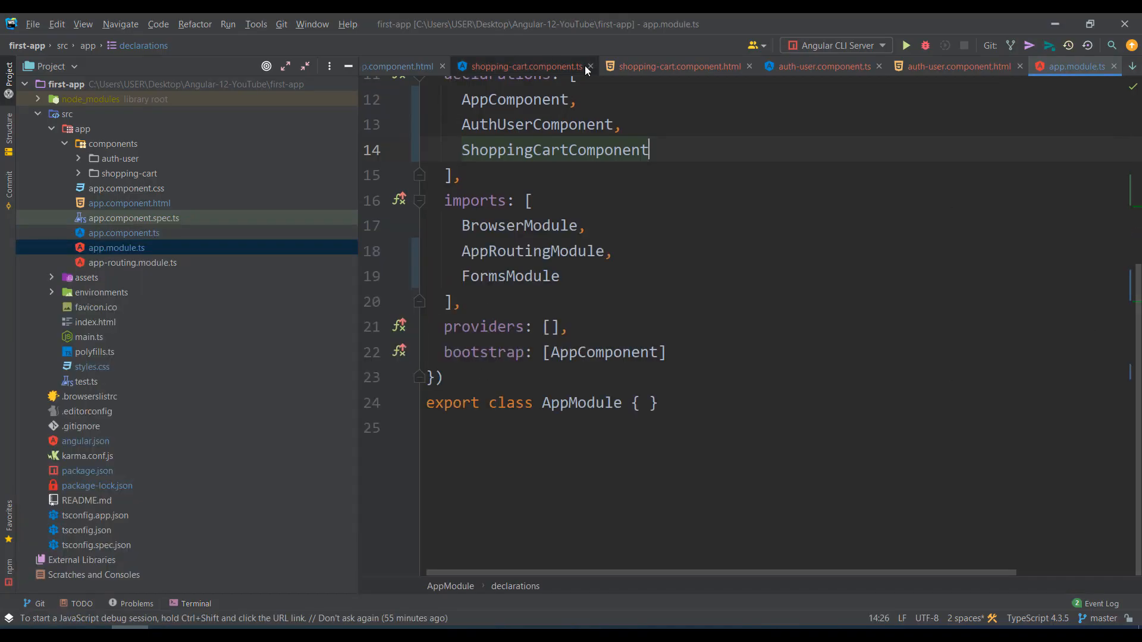
In shopping-cart.component.html, select the div.card markup (lines 15–31) inside the *ngFor div.
left_click(525, 67)
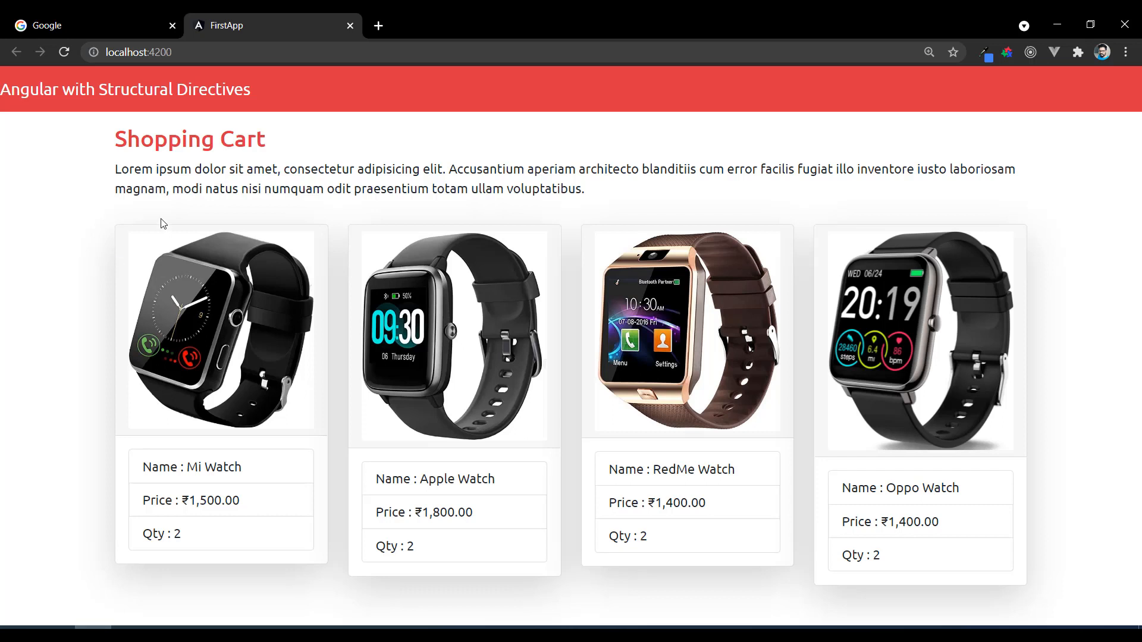
mouse_move(786, 321)
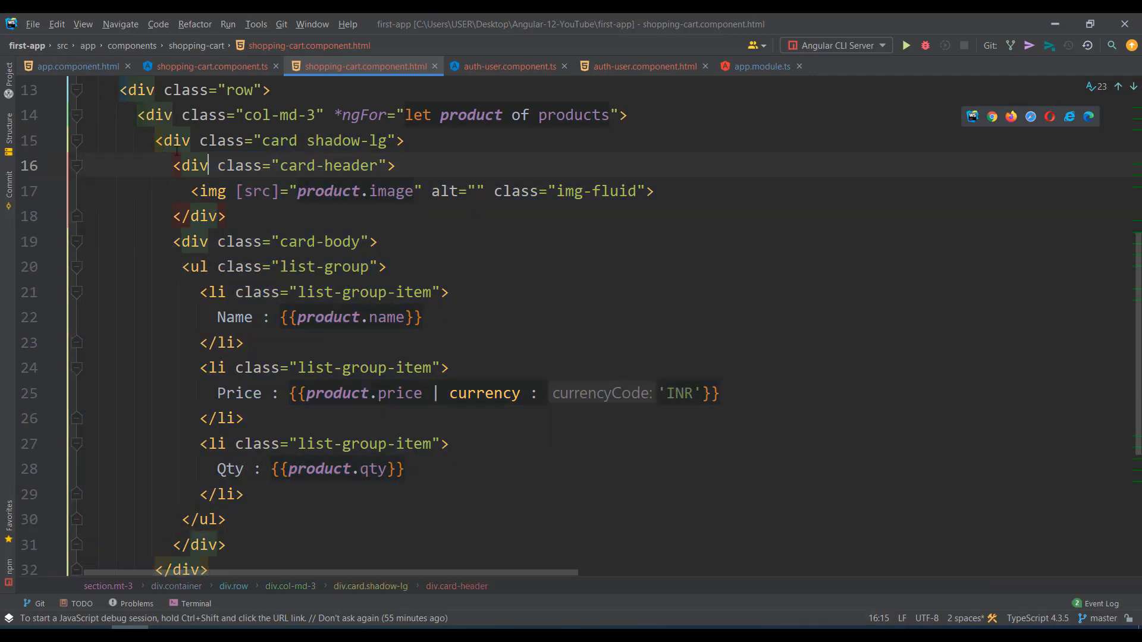
left_click_drag(206, 165, 226, 544)
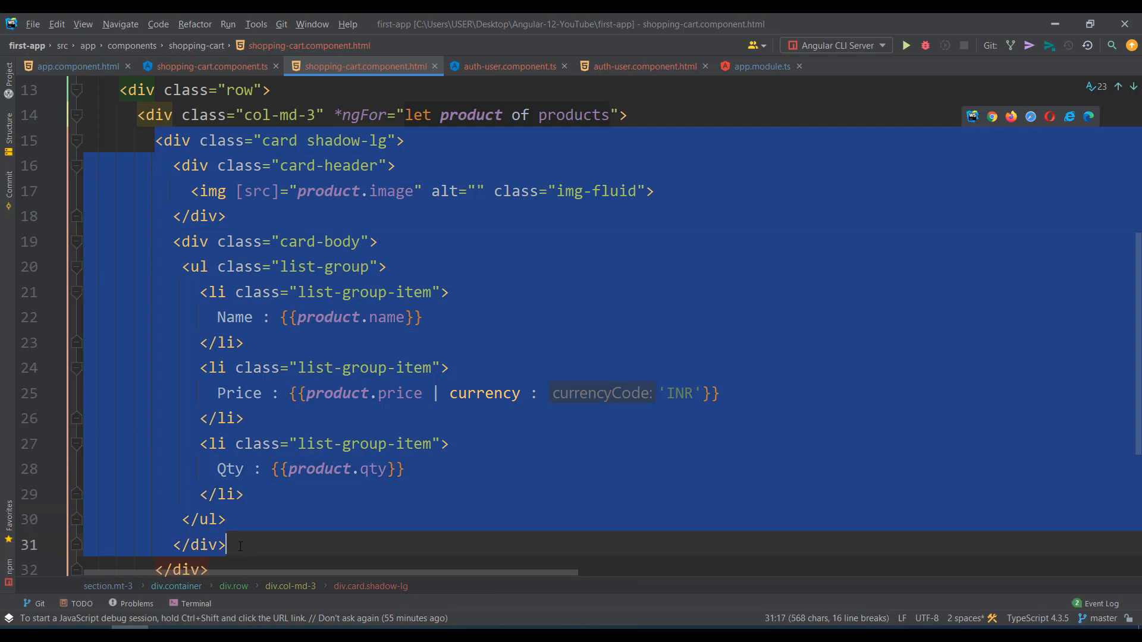
left_click(312, 165)
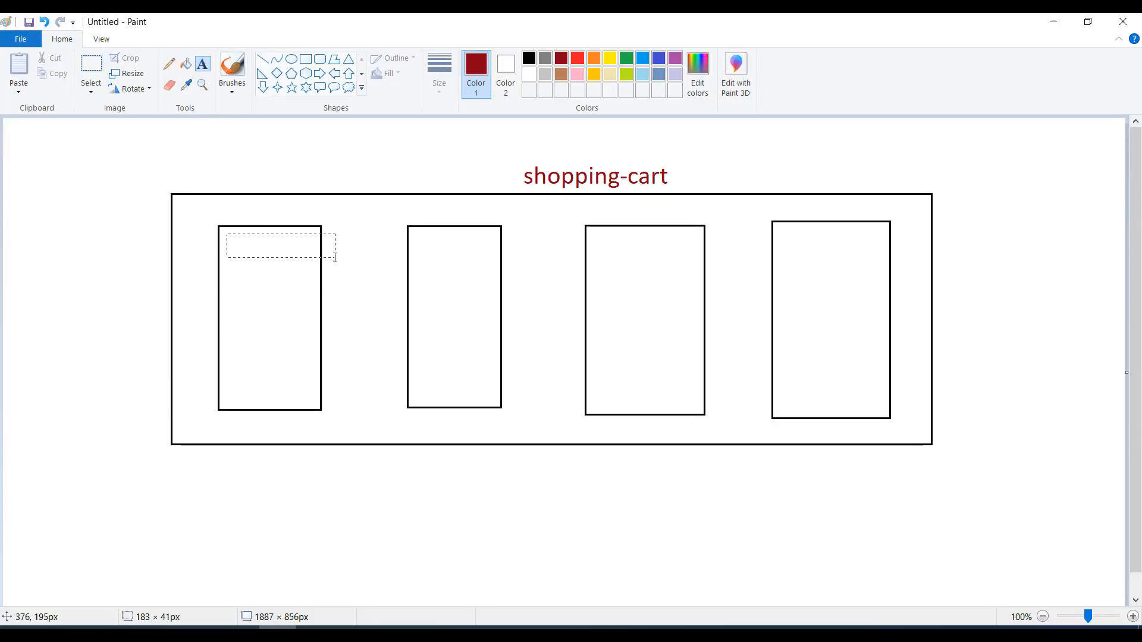
Label the first card 'Product' and draw a curve from a circle by the shopping-cart label to it.
type("Product")
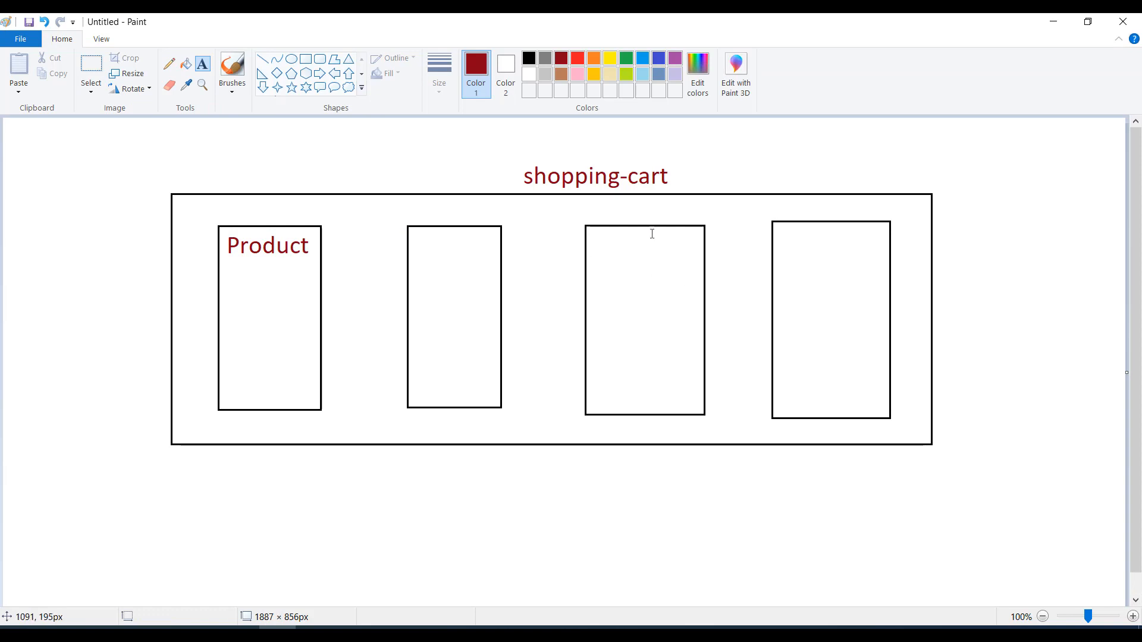
mouse_move(490, 289)
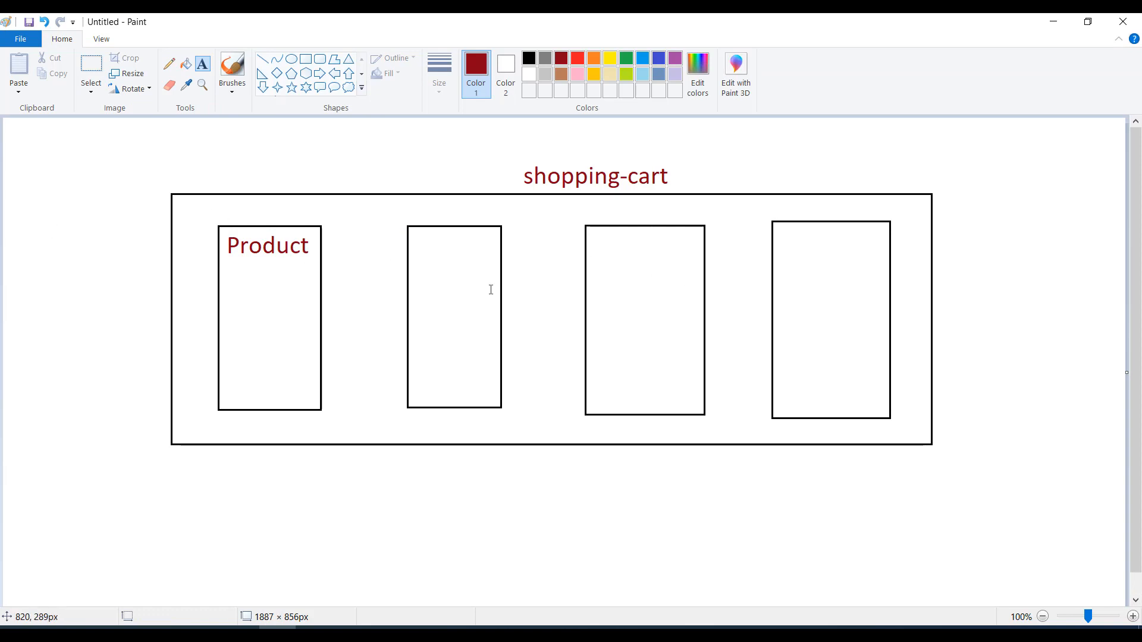
mouse_move(337, 268)
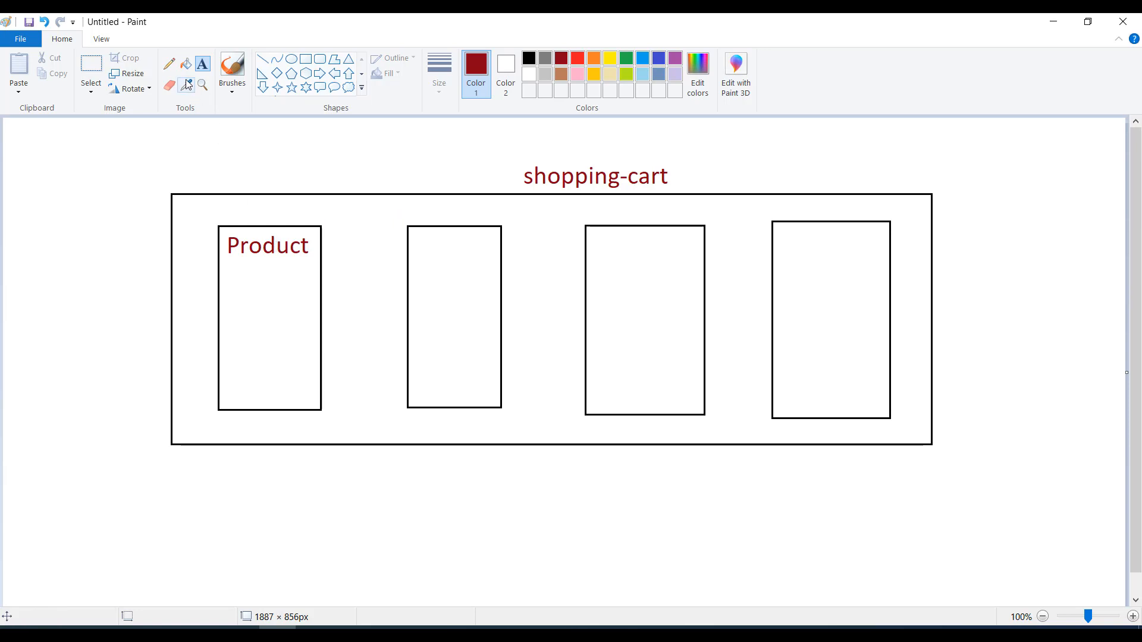
mouse_move(360, 87)
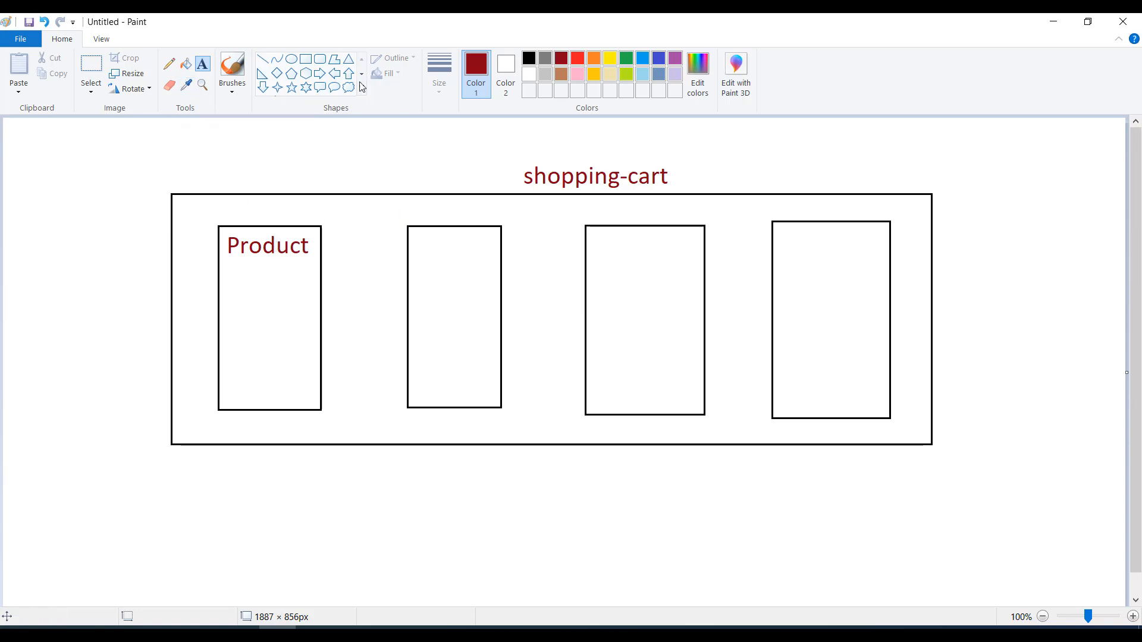
left_click(290, 59)
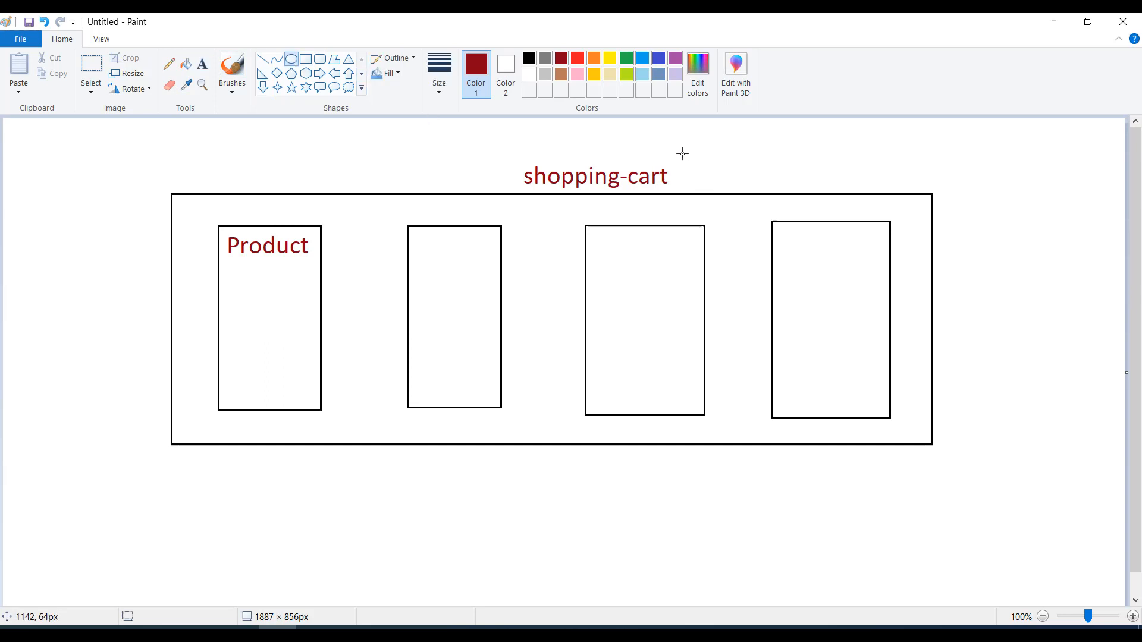
left_click_drag(676, 164, 741, 177)
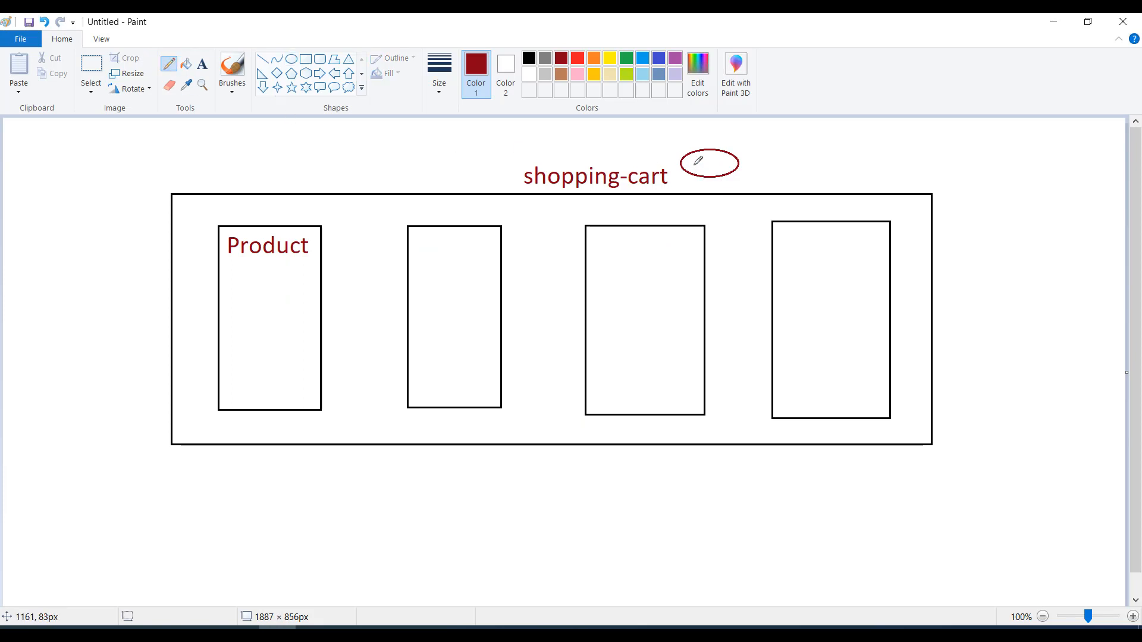
left_click_drag(692, 159, 302, 223)
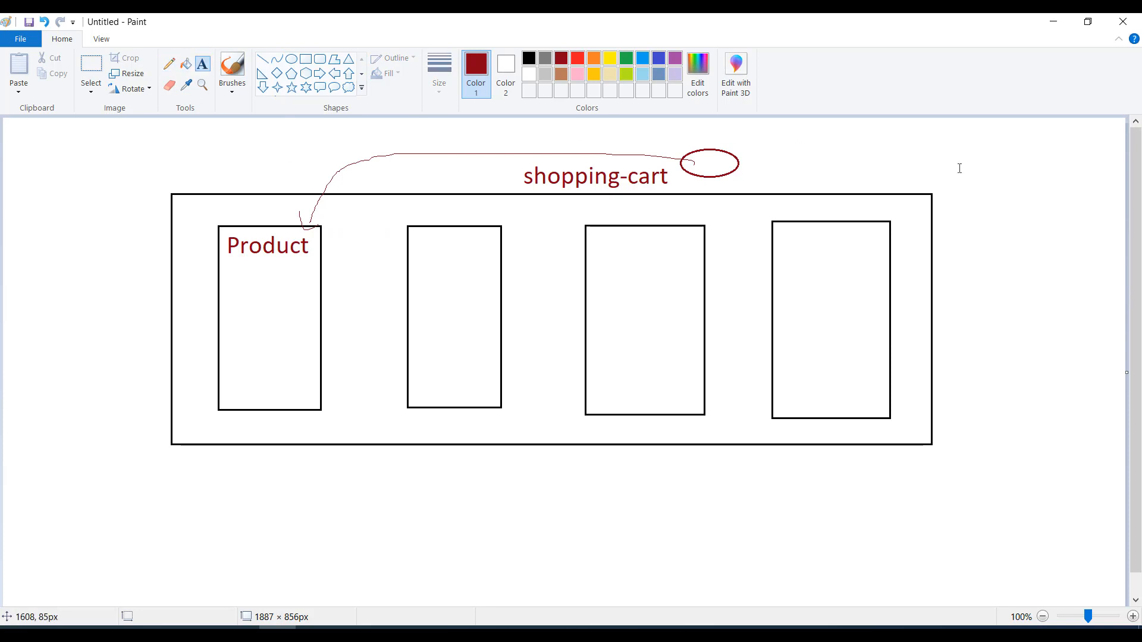
left_click_drag(959, 158, 1068, 191)
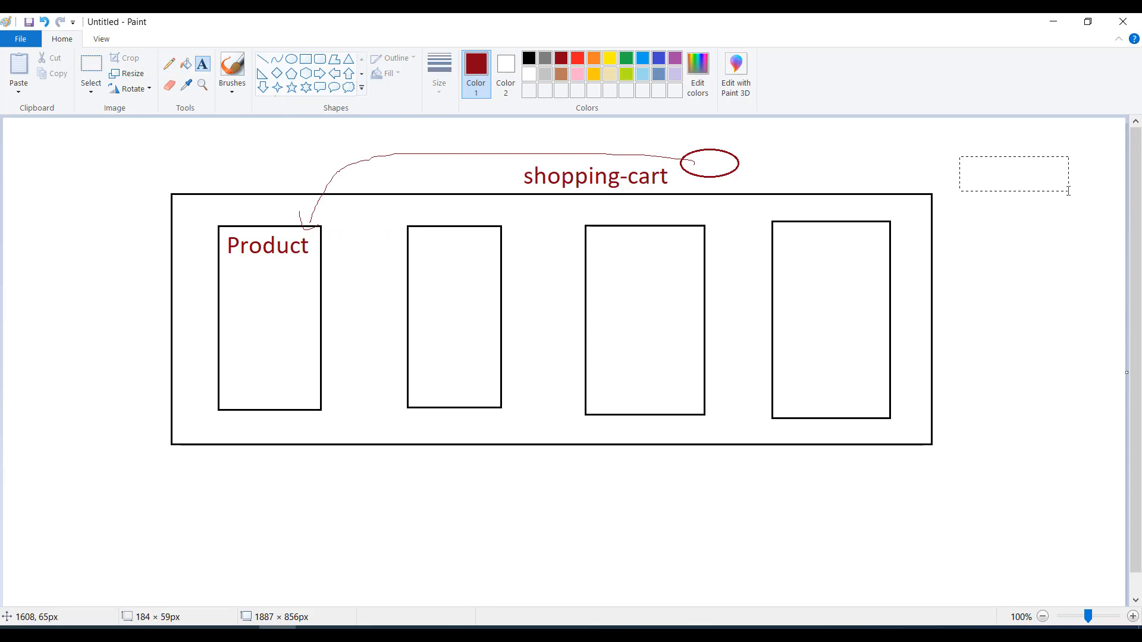
type("@In")
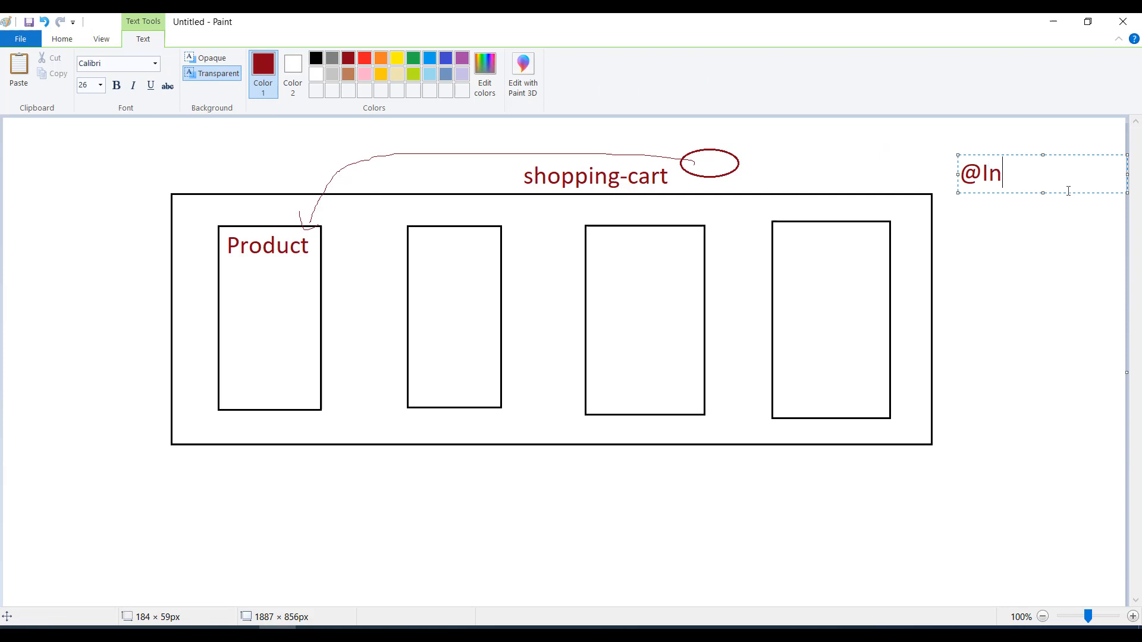
type("put")
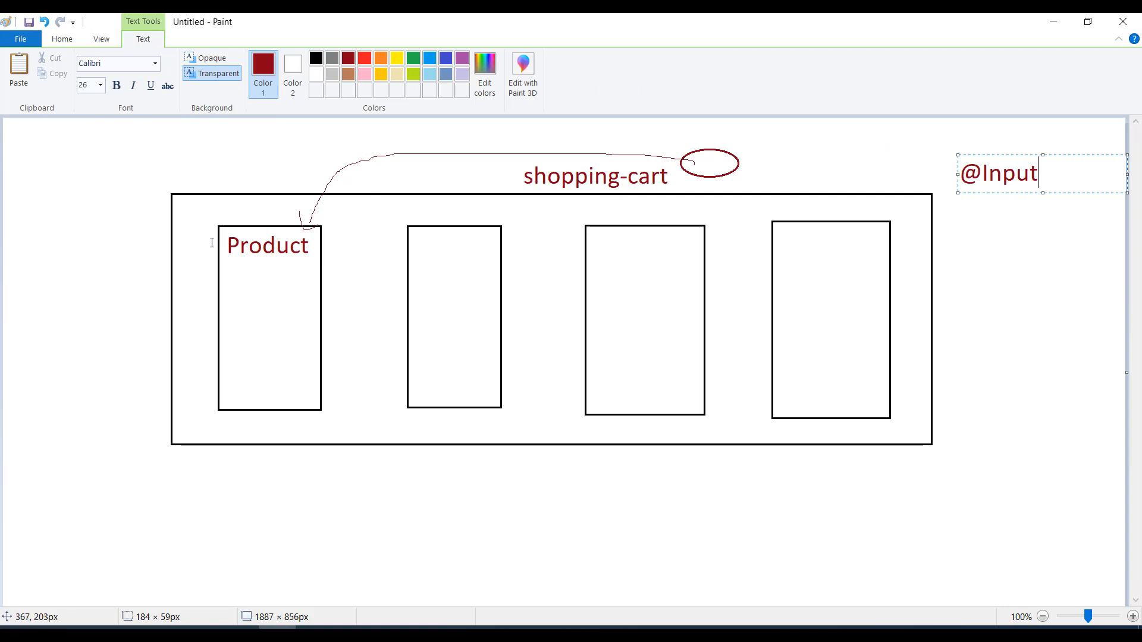
mouse_move(981, 192)
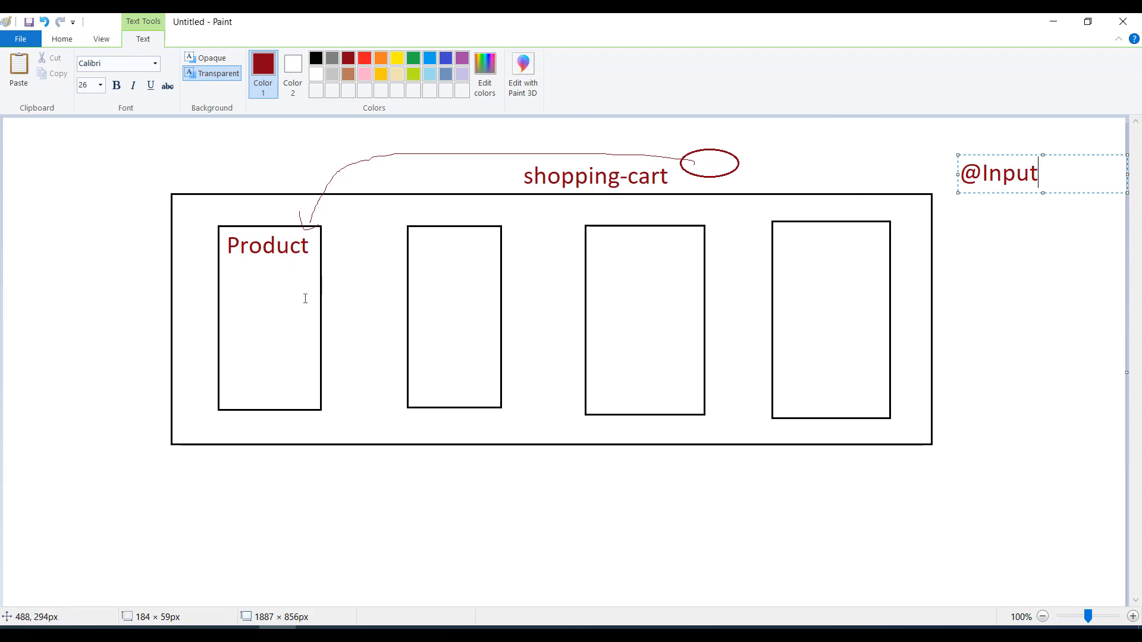
mouse_move(484, 296)
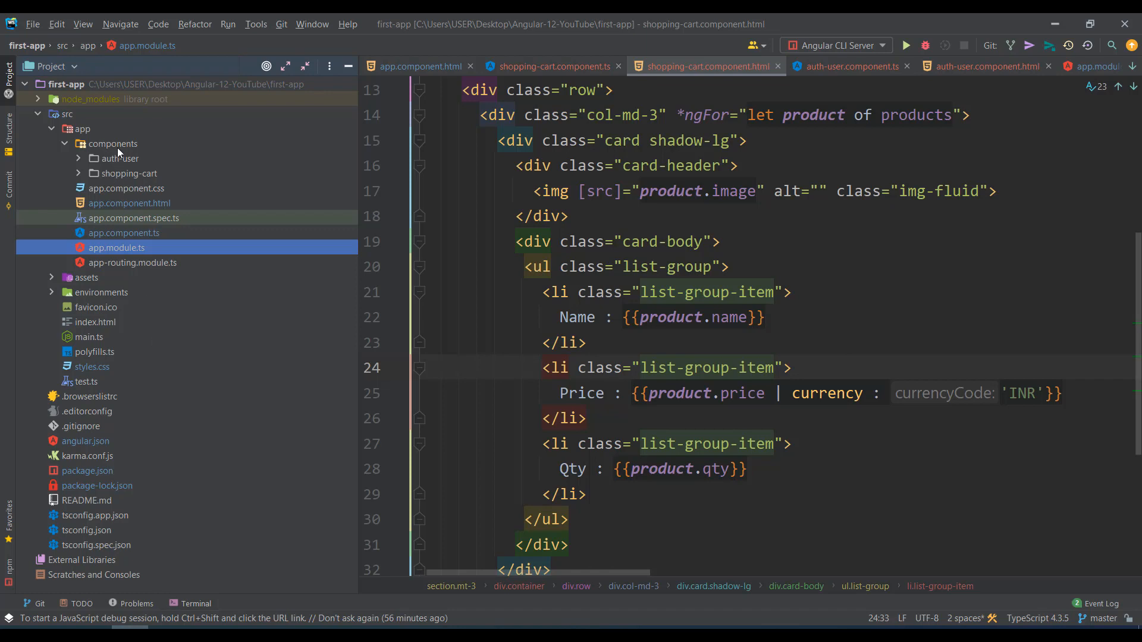
Run 'ng g c product' in a terminal opened on the components folder.
right_click(112, 144)
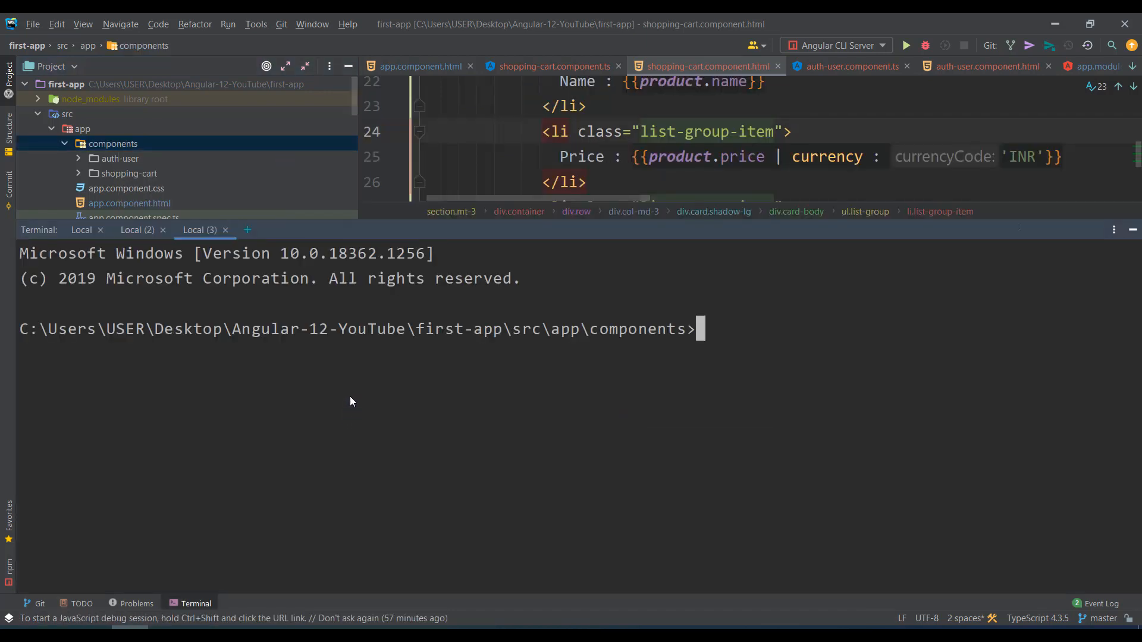
type("ng g c")
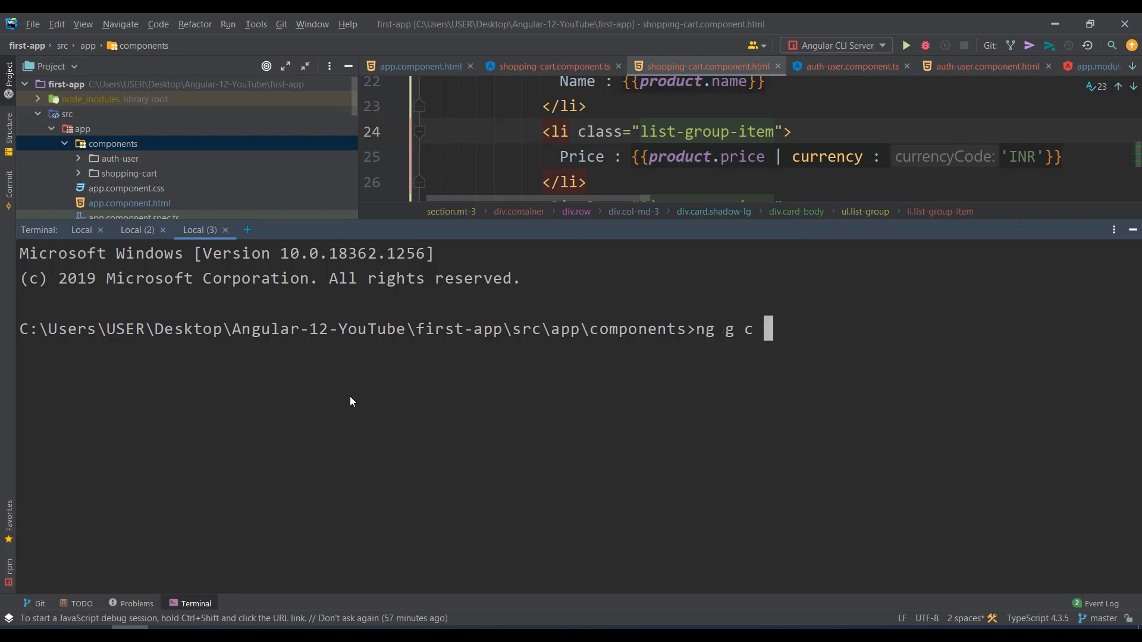
type("product")
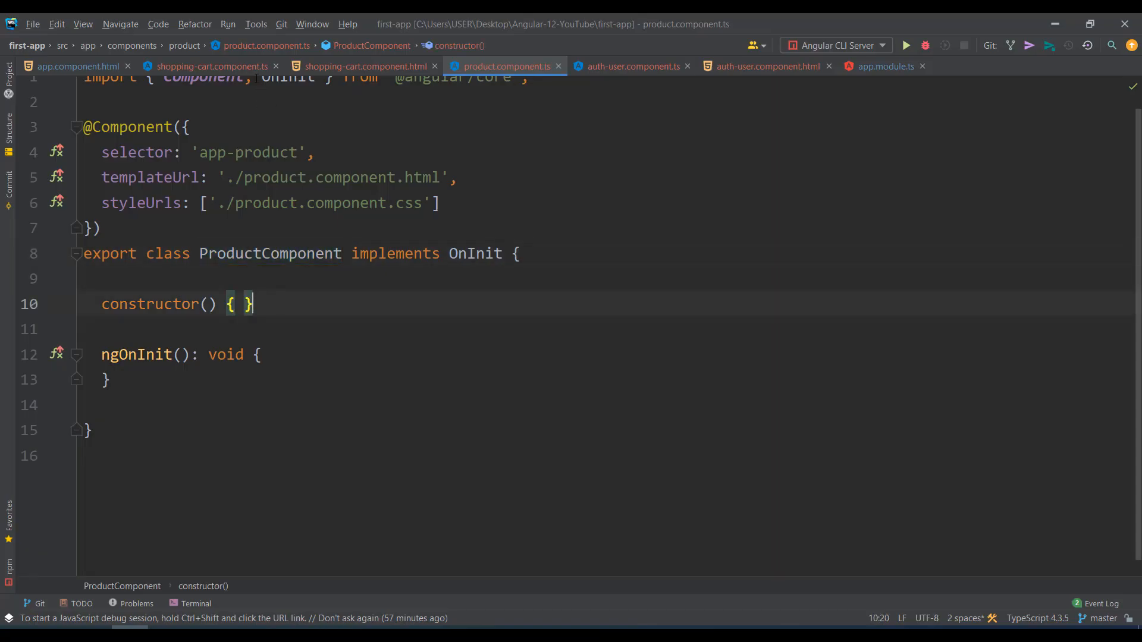
left_click(210, 66)
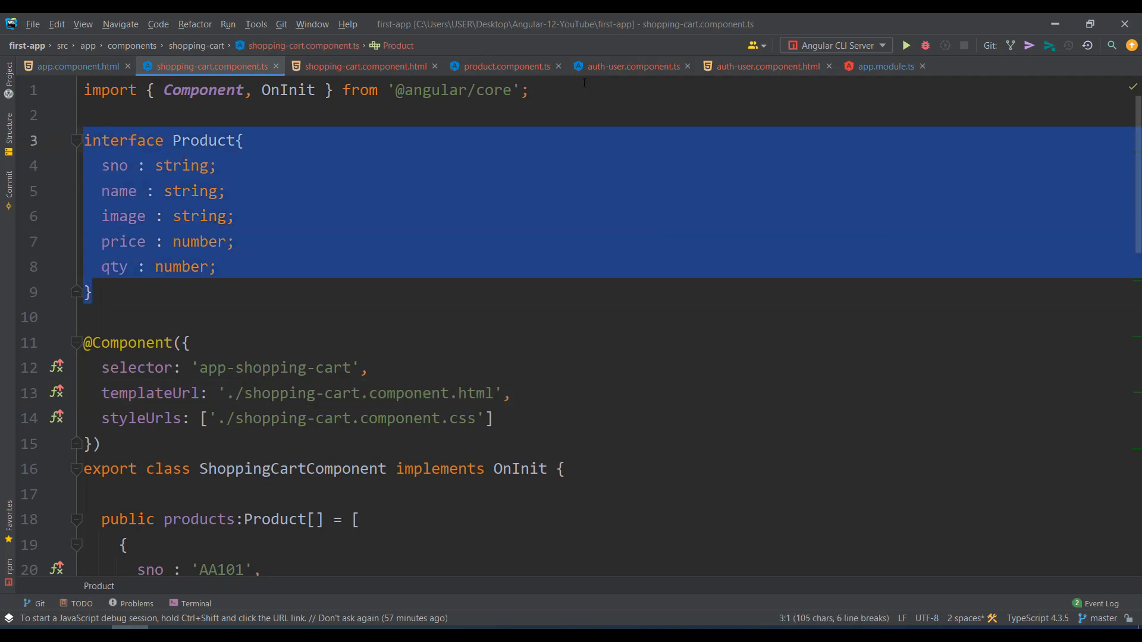
left_click(505, 67)
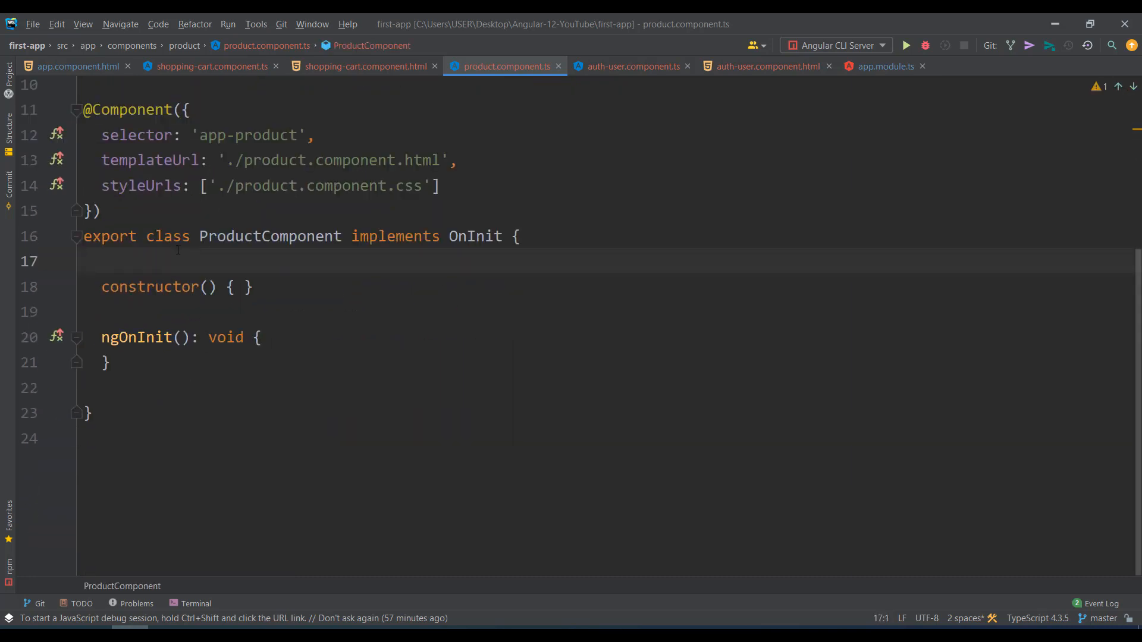
key("enter")
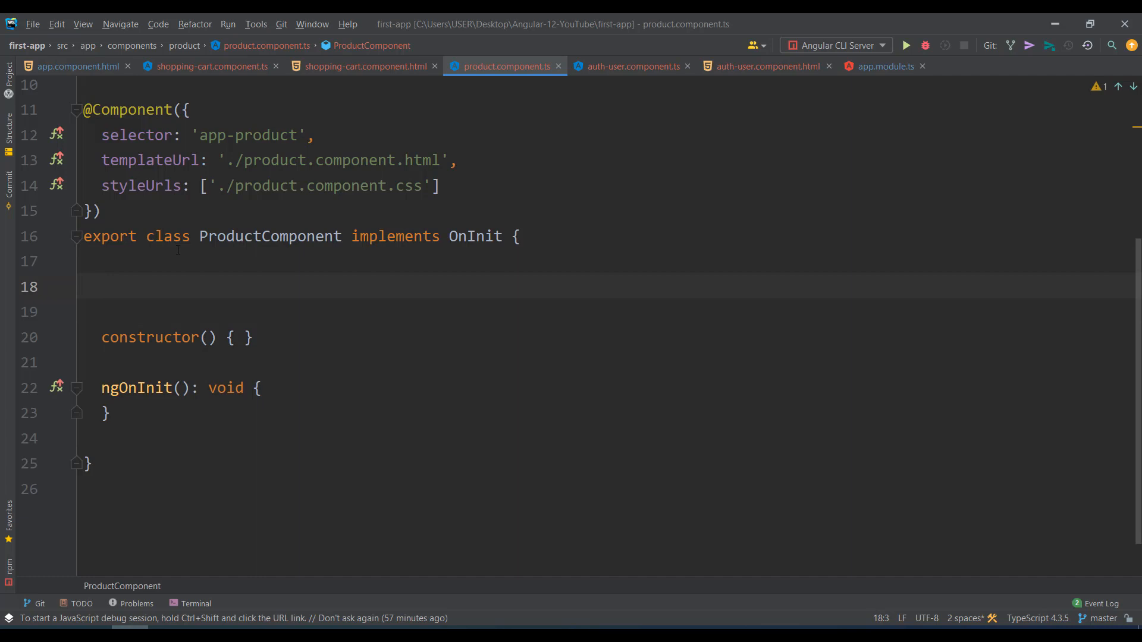
type("@Input(")
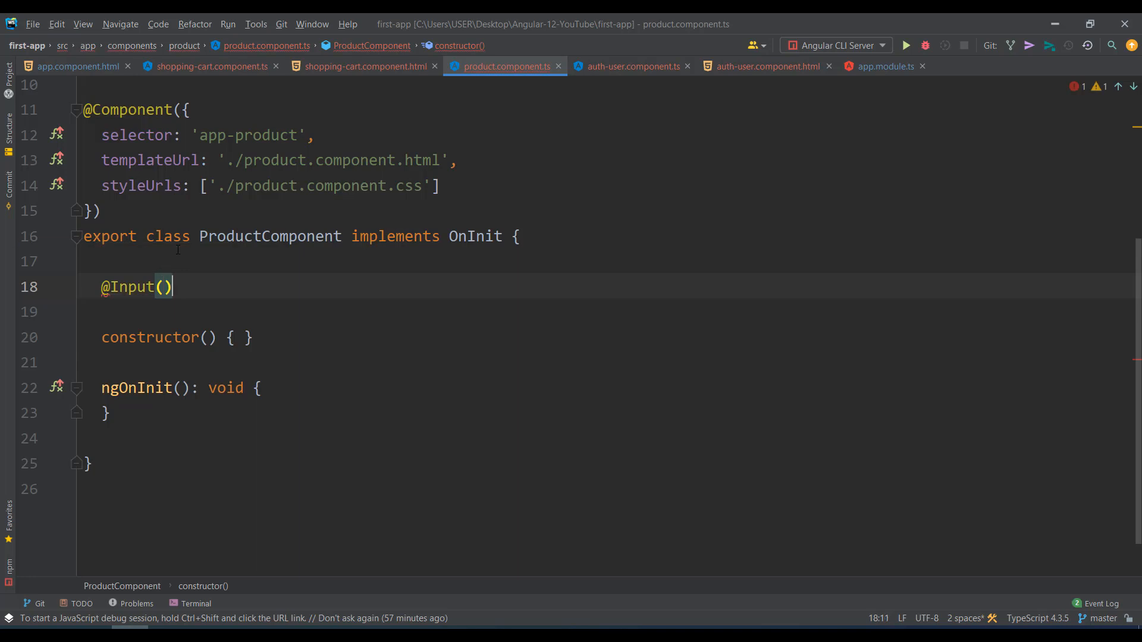
type("product")
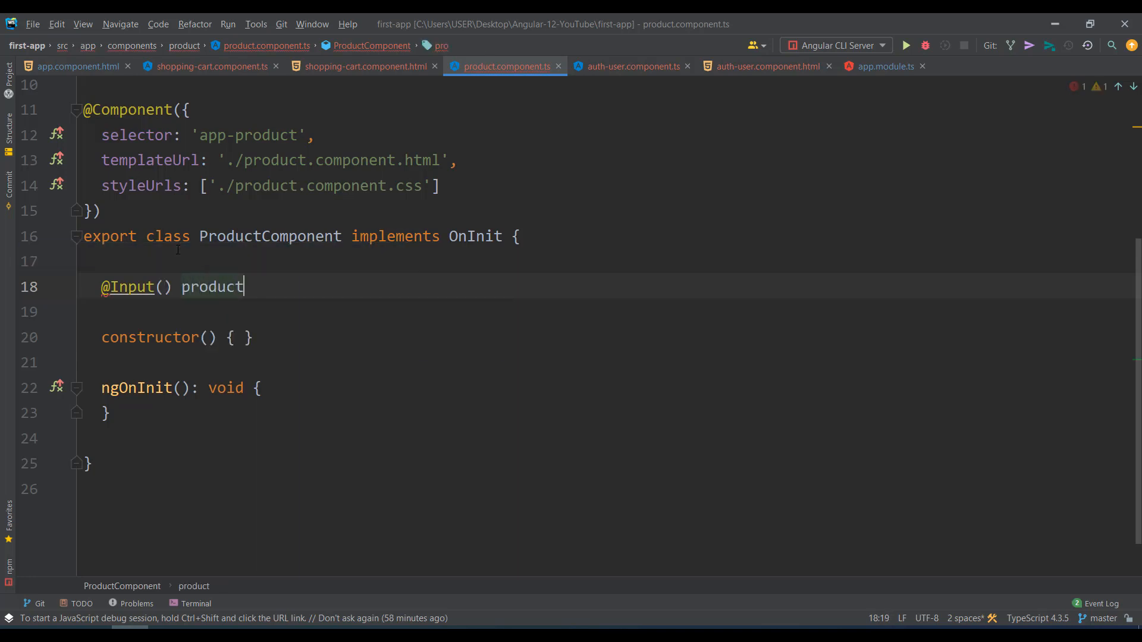
type(":Product | undefined;")
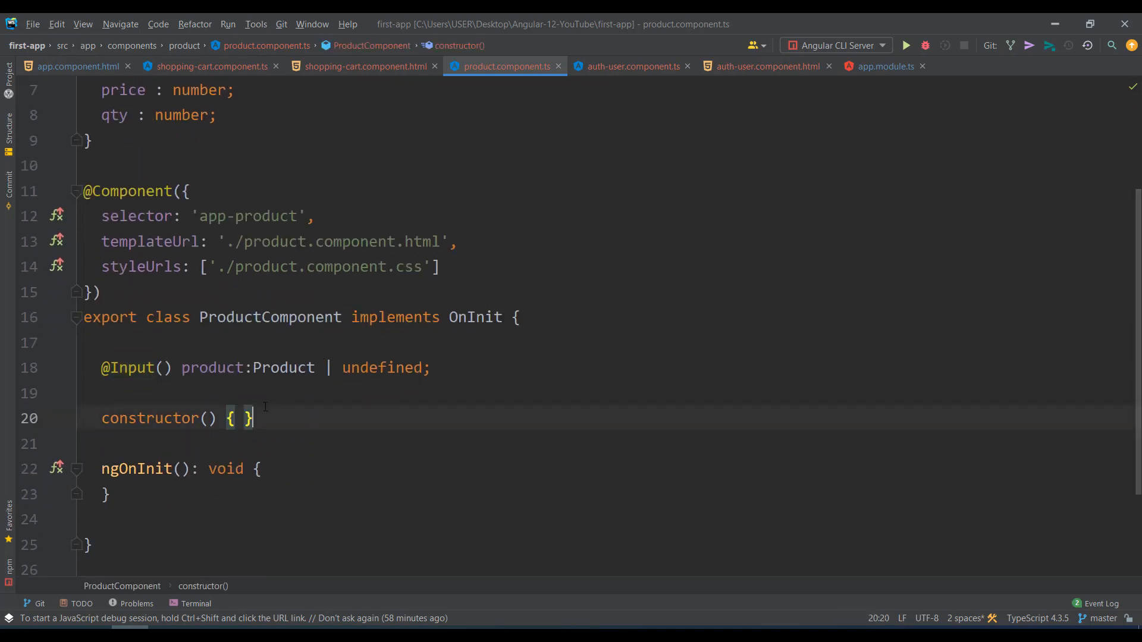
double_click(212, 367)
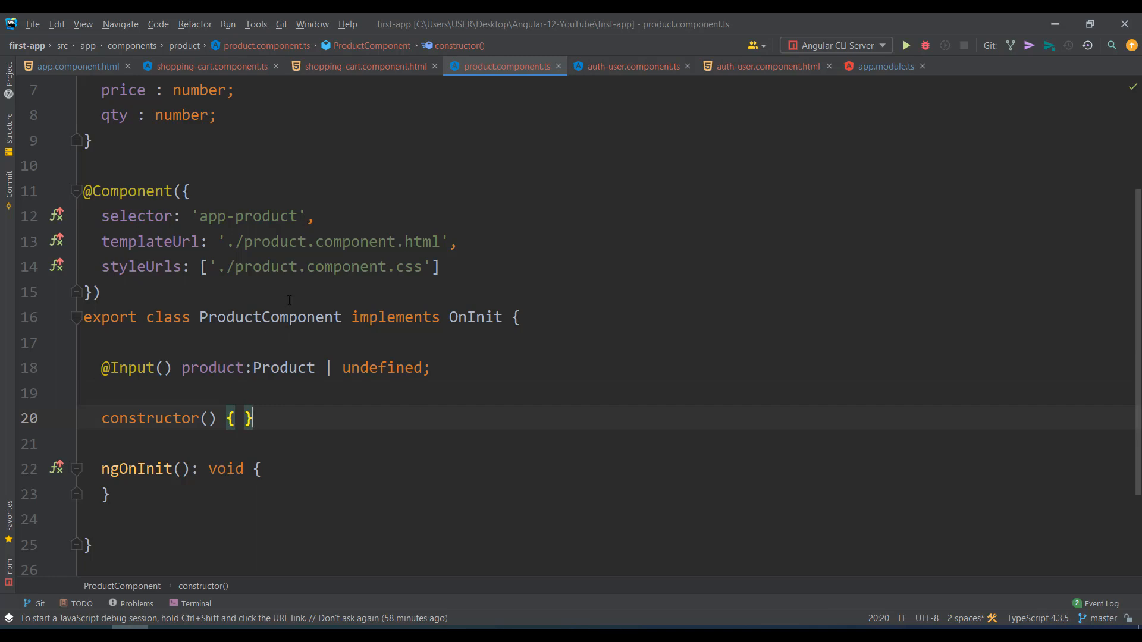
left_click(632, 67)
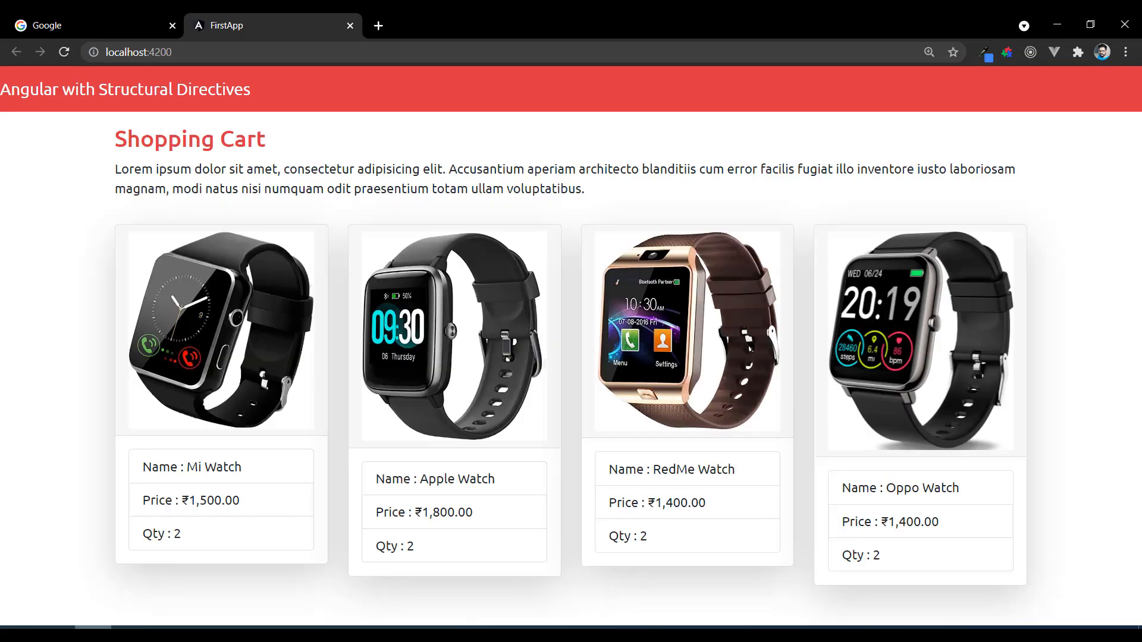
mouse_move(257, 223)
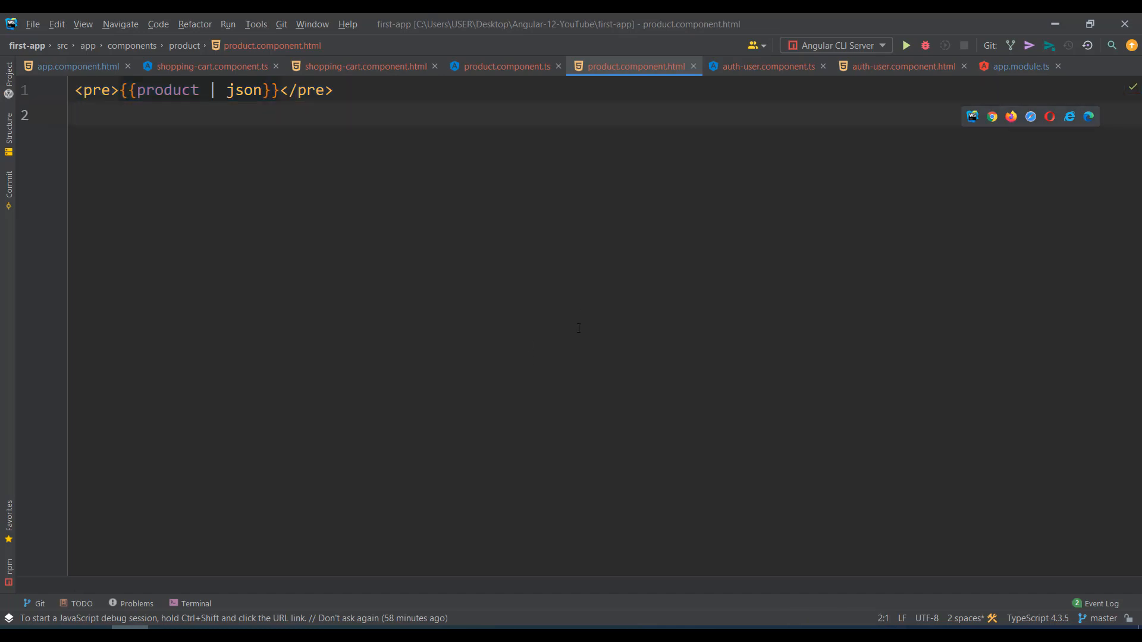
Set product.component.html to '<pre>{{product | json}}</pre>' and reopen the shopping-cart template.
left_click(504, 66)
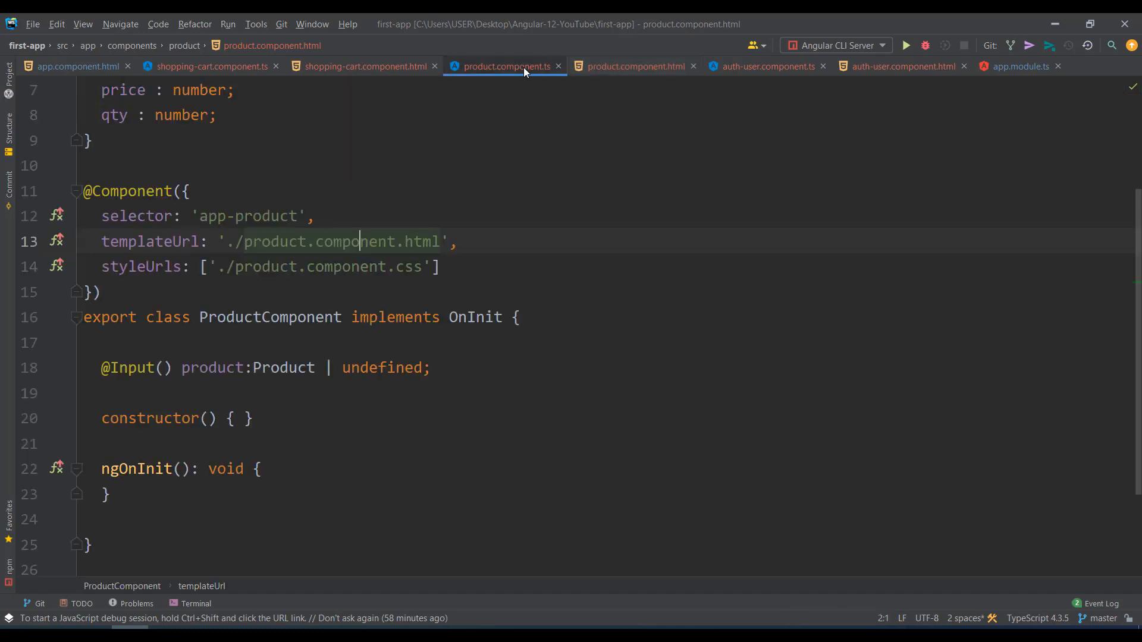
double_click(247, 217)
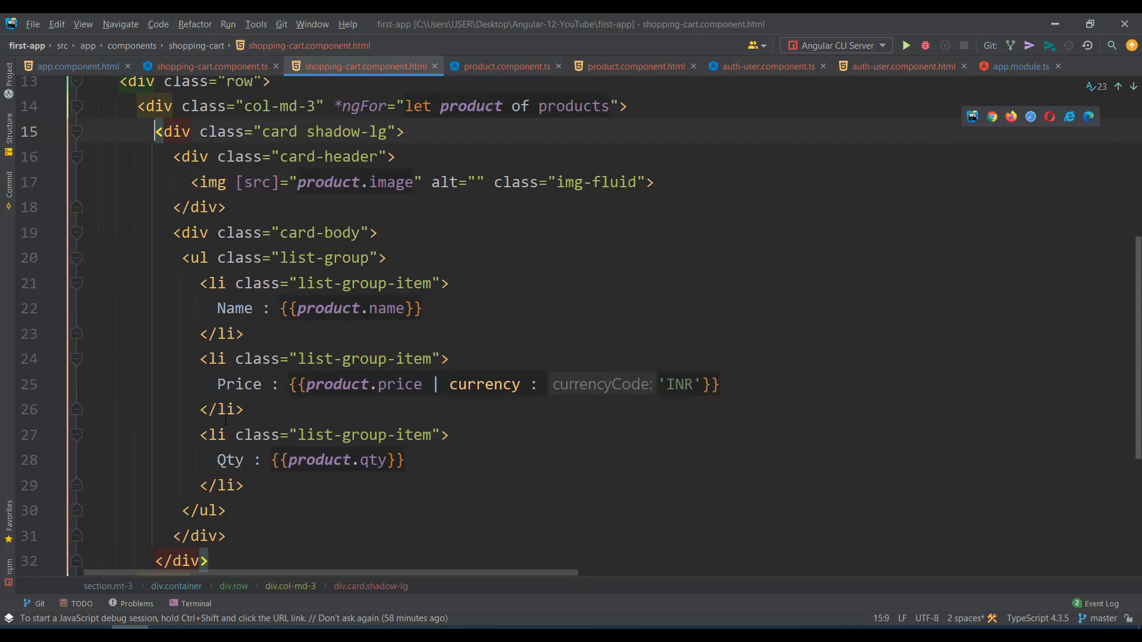
Replace the loop's card markup with '<app-product></app-product>'.
left_click_drag(153, 131, 205, 560)
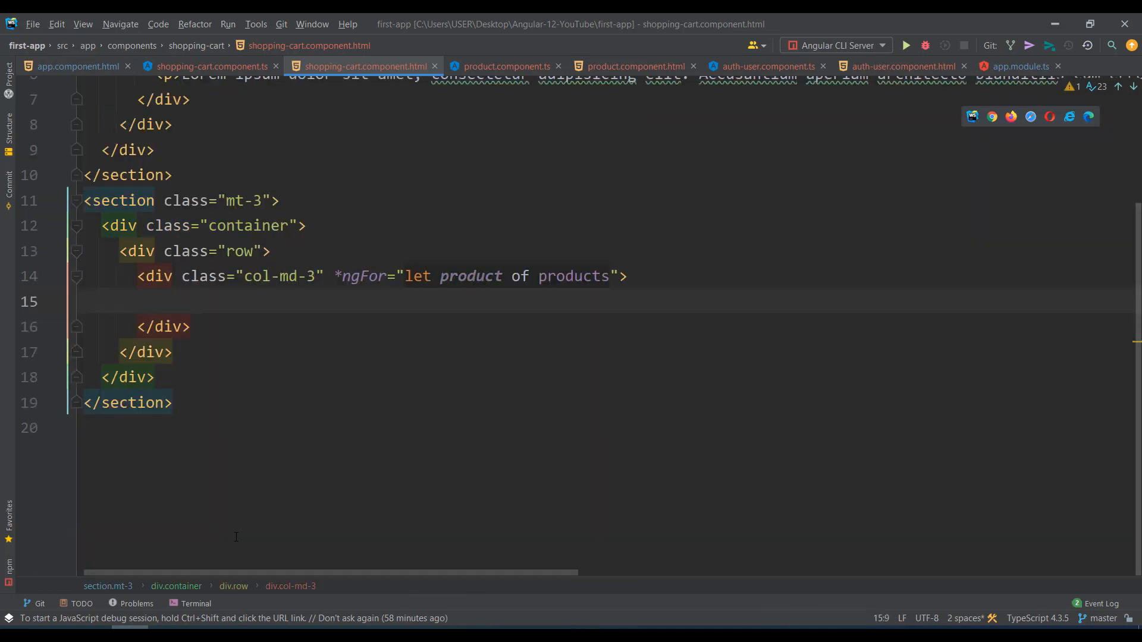
type("<app-product")
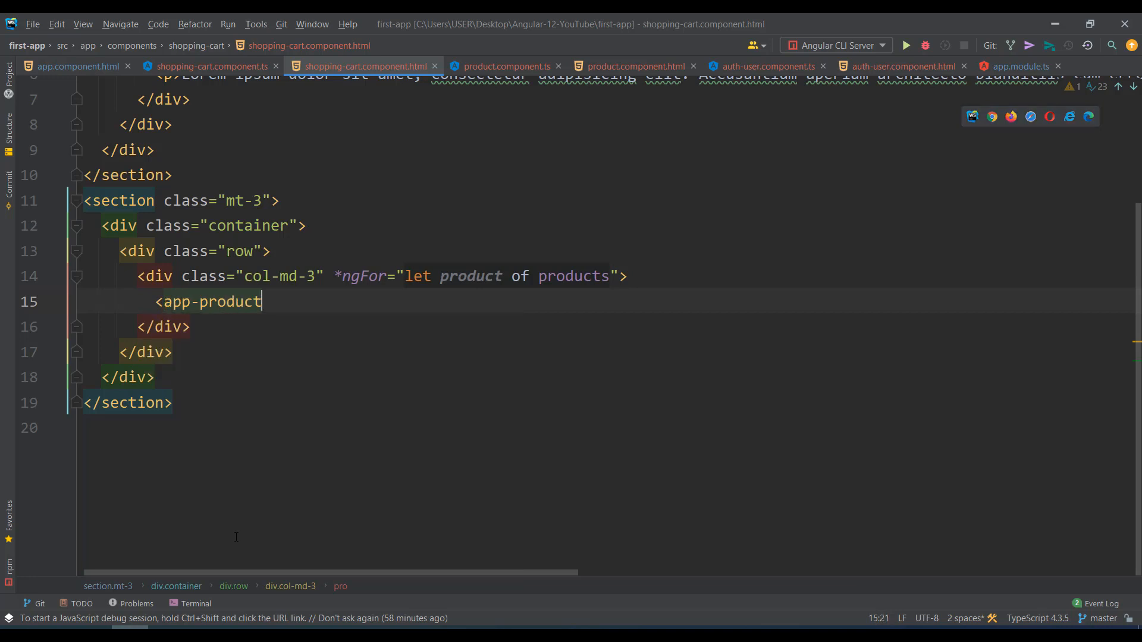
type("></app-product>")
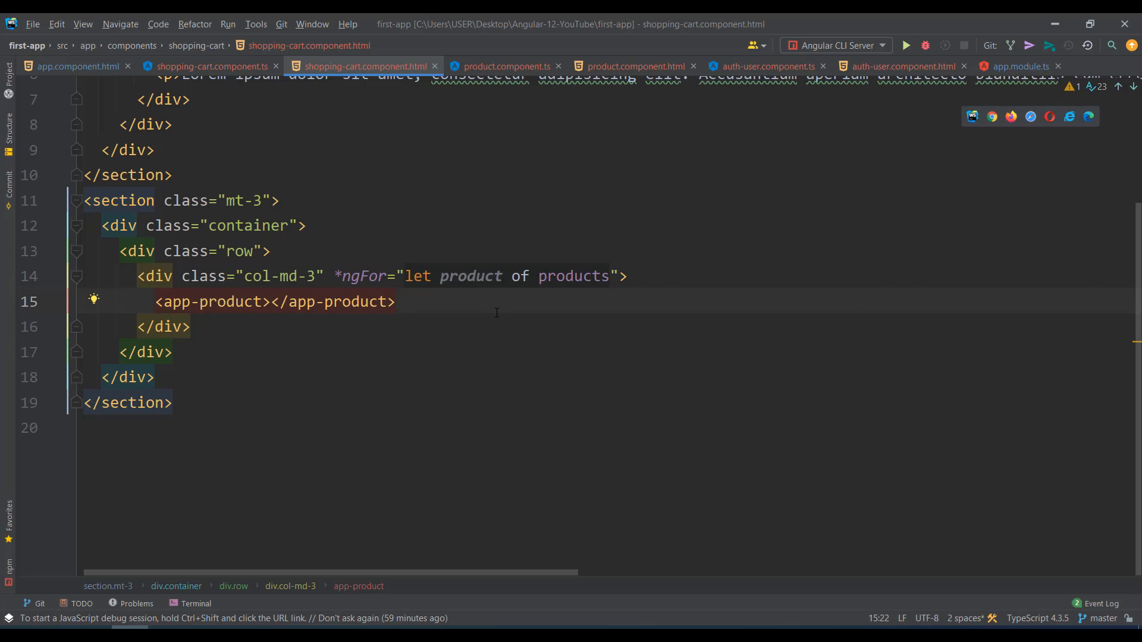
left_click(505, 66)
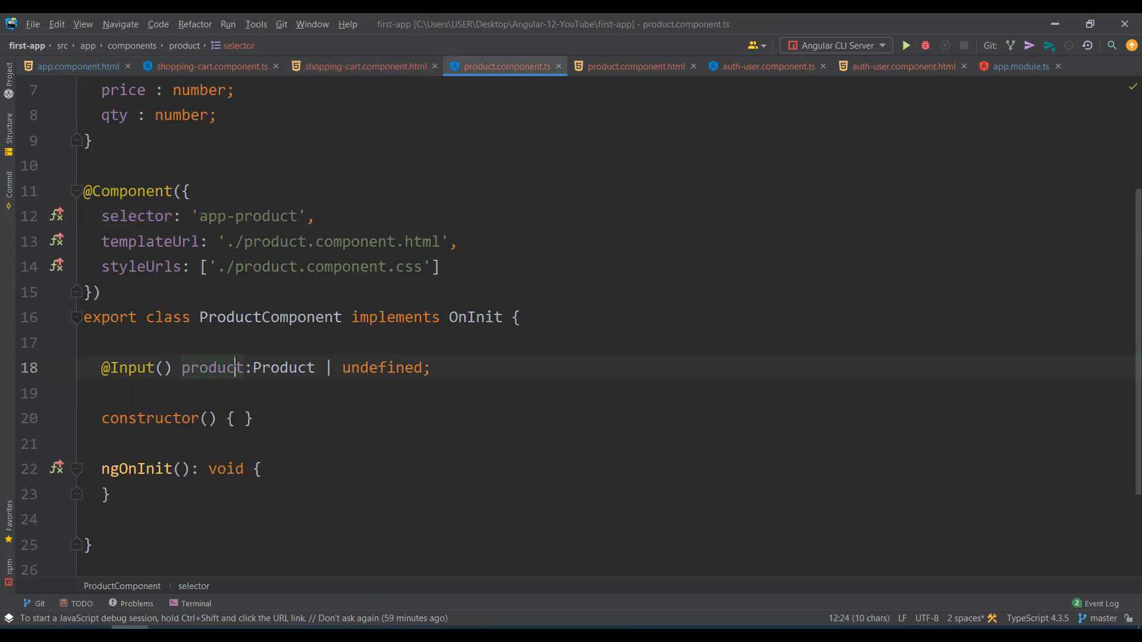
double_click(132, 367)
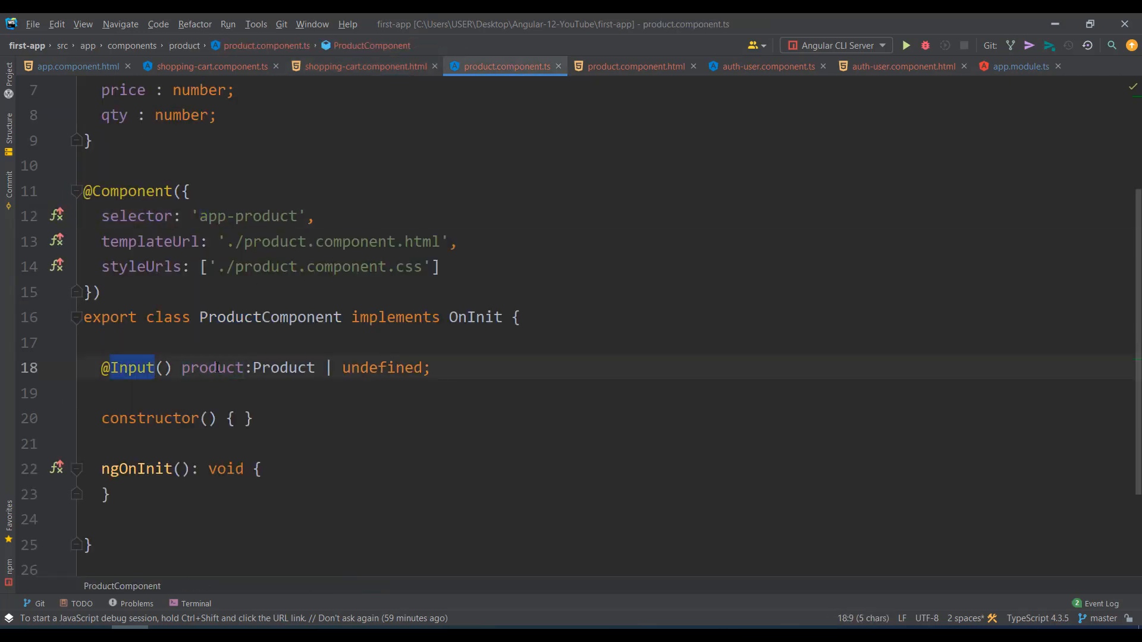
double_click(212, 368)
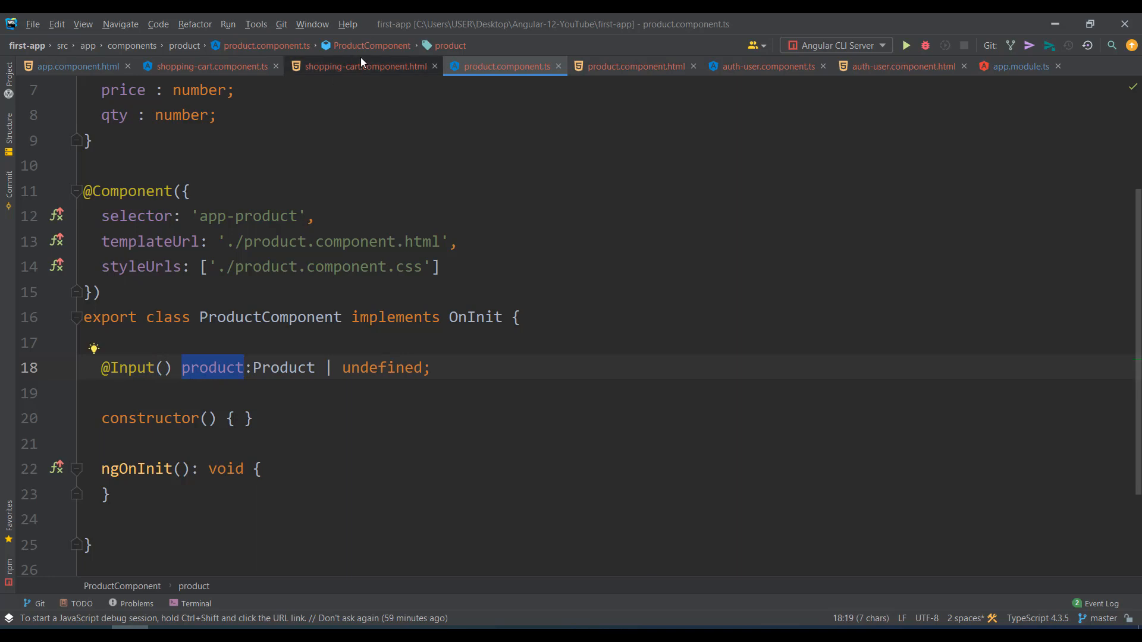
left_click(361, 67)
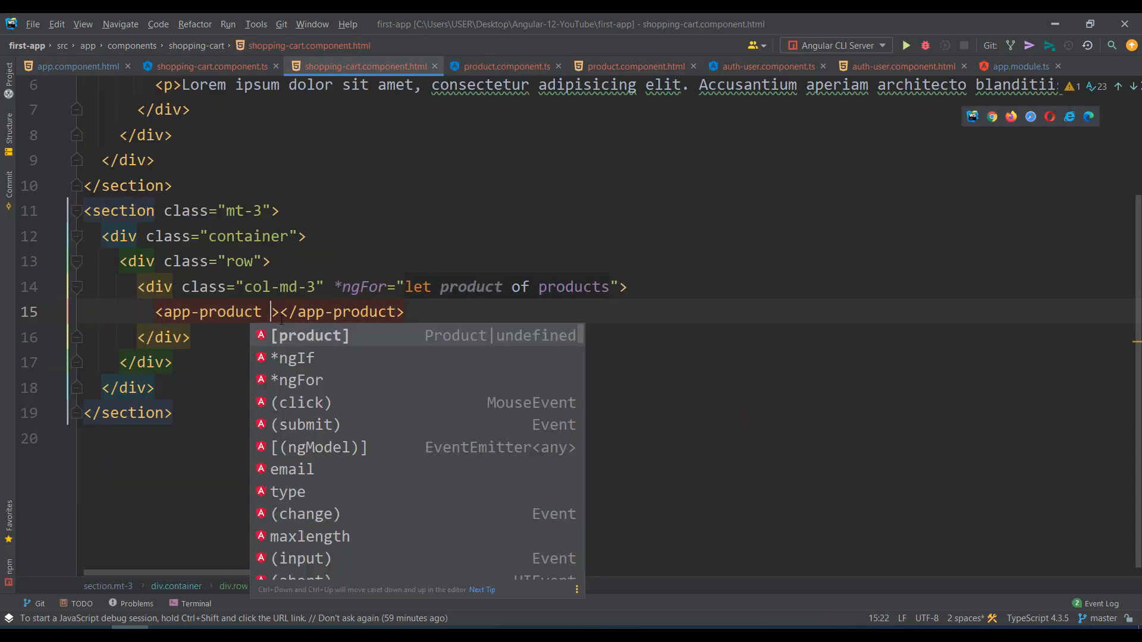
type("product]=\"product")
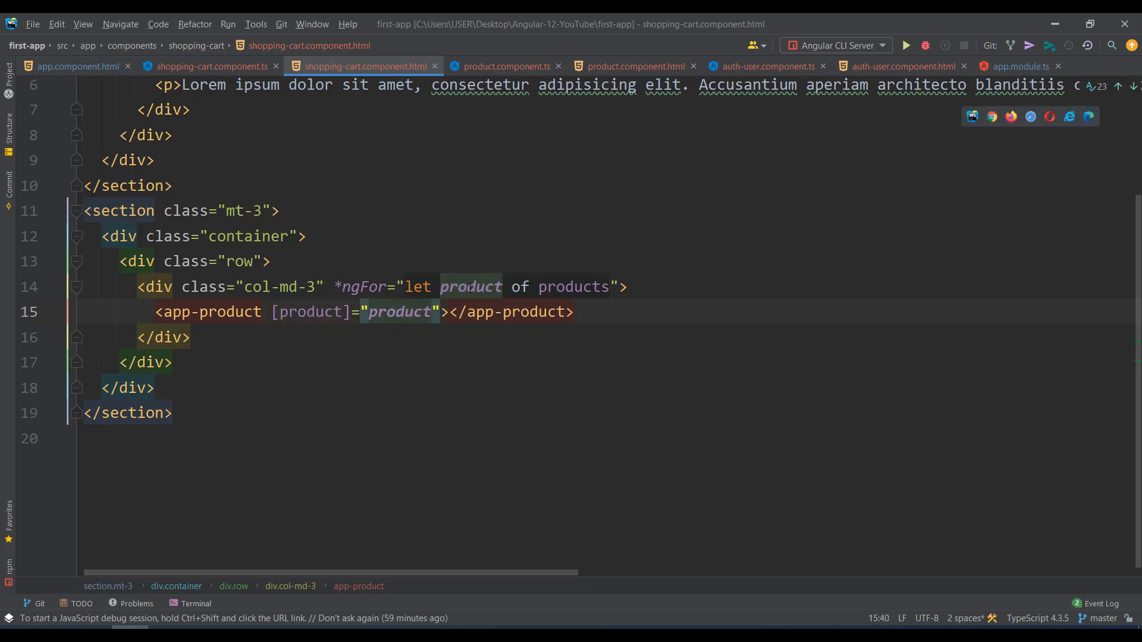
left_click(398, 311)
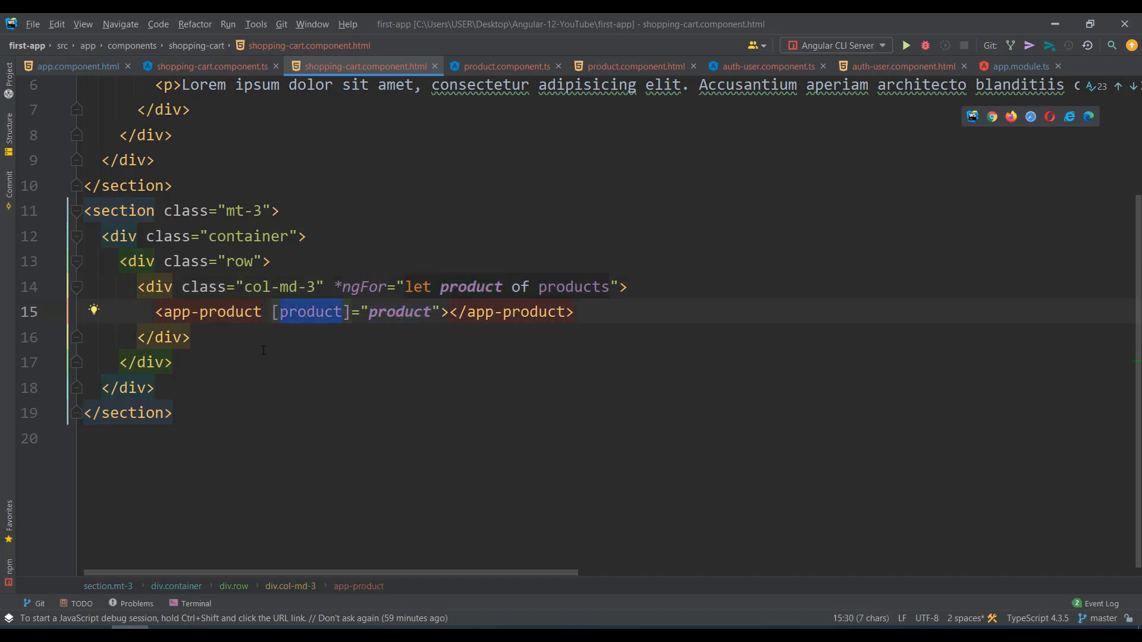
Confirm the binding value is the loop variable product, checking against the product class file.
left_click(502, 66)
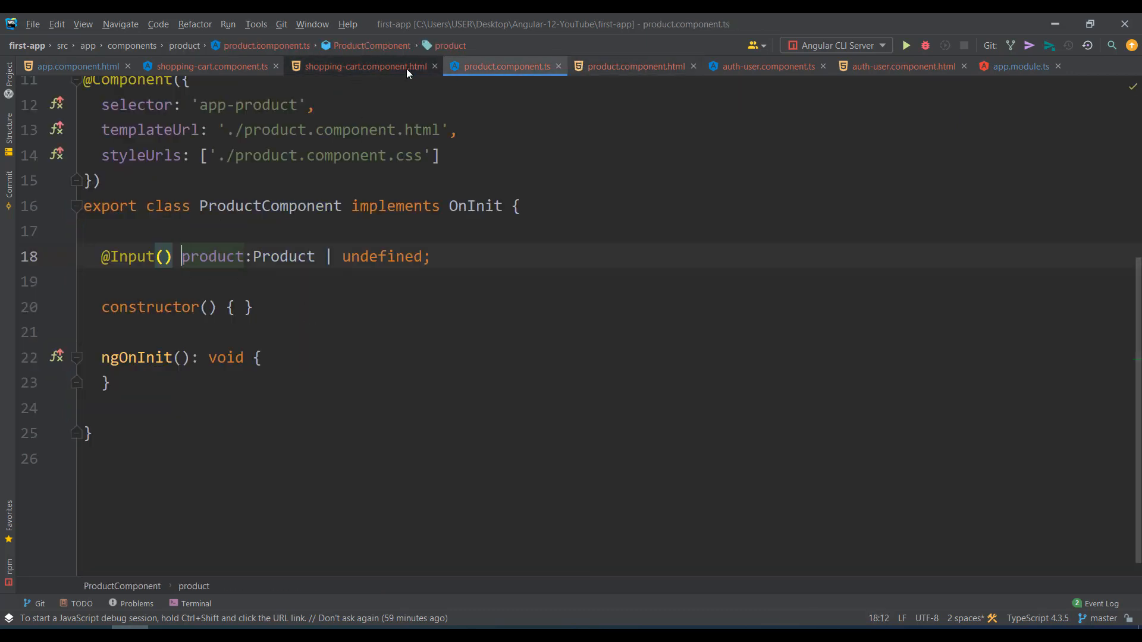
left_click(359, 67)
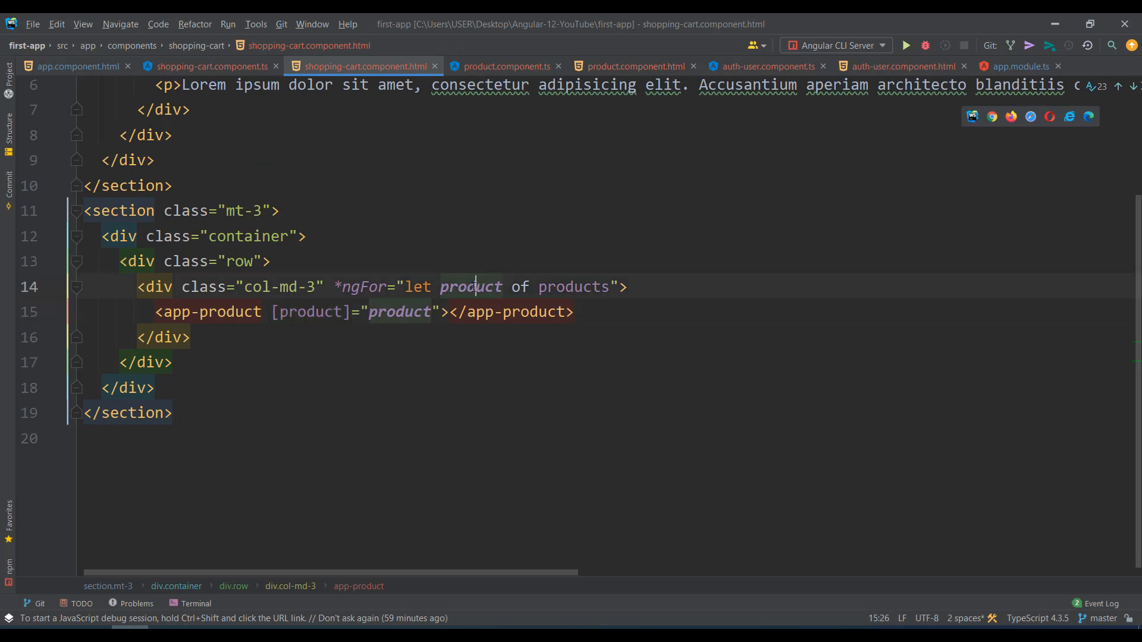
double_click(400, 311)
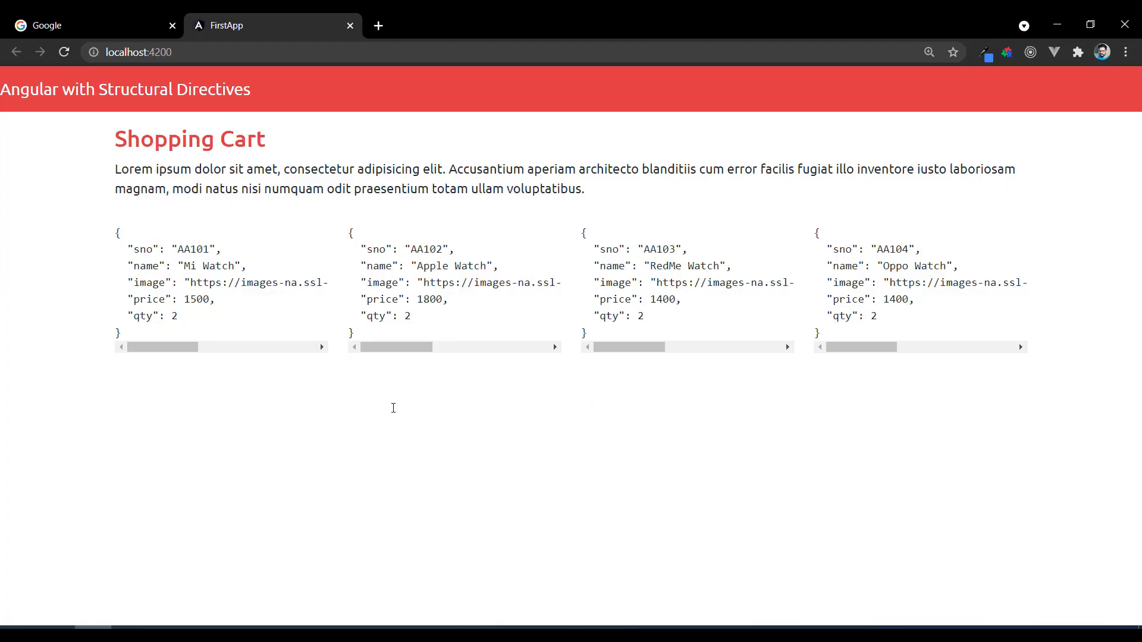
mouse_move(878, 277)
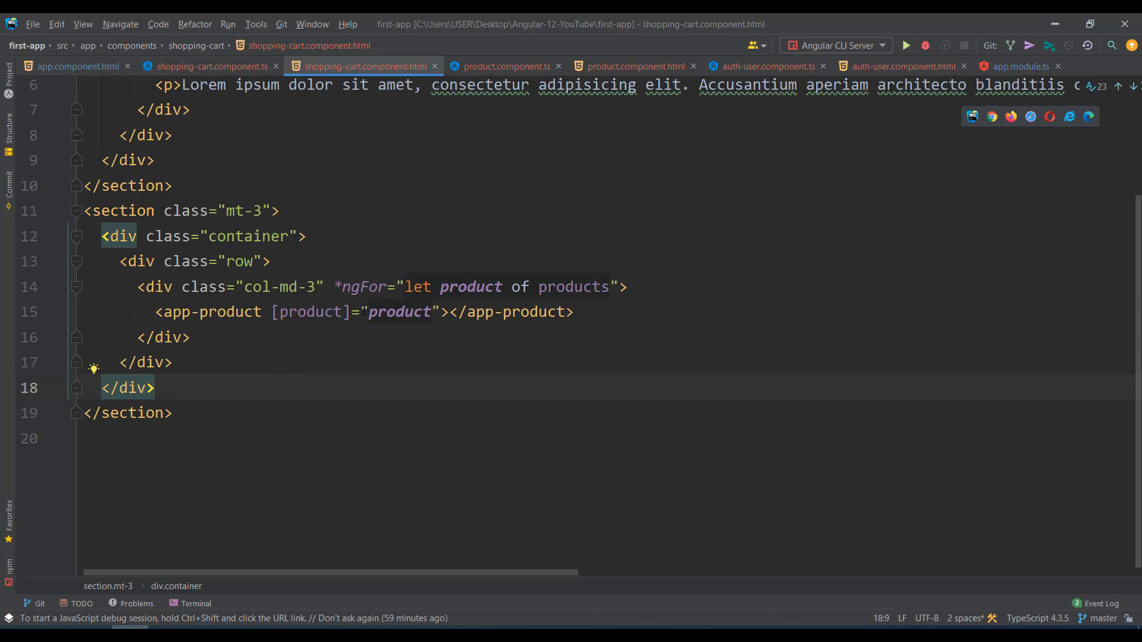
Navigate from product.component.ts via templateUrl to the product card template.
left_click(502, 66)
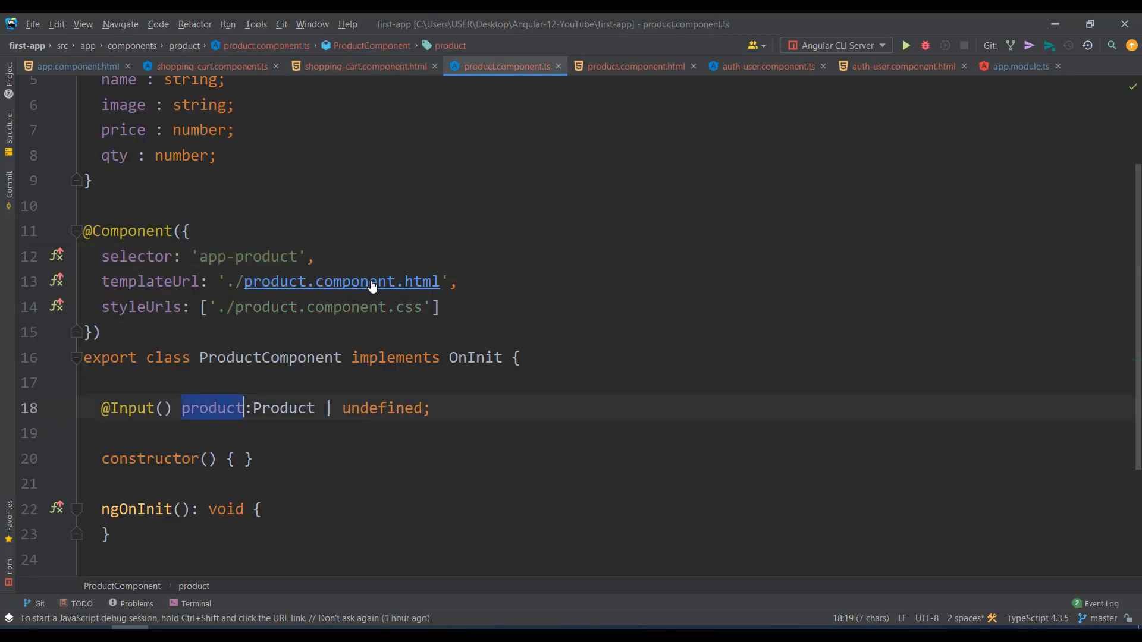
left_click(634, 67)
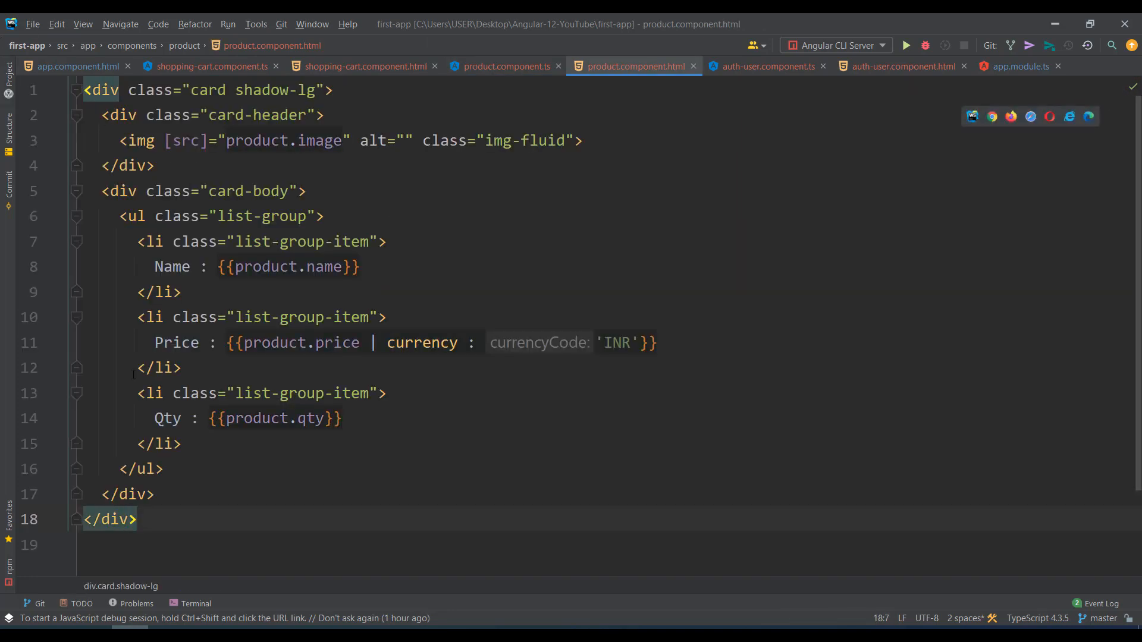
left_click(361, 66)
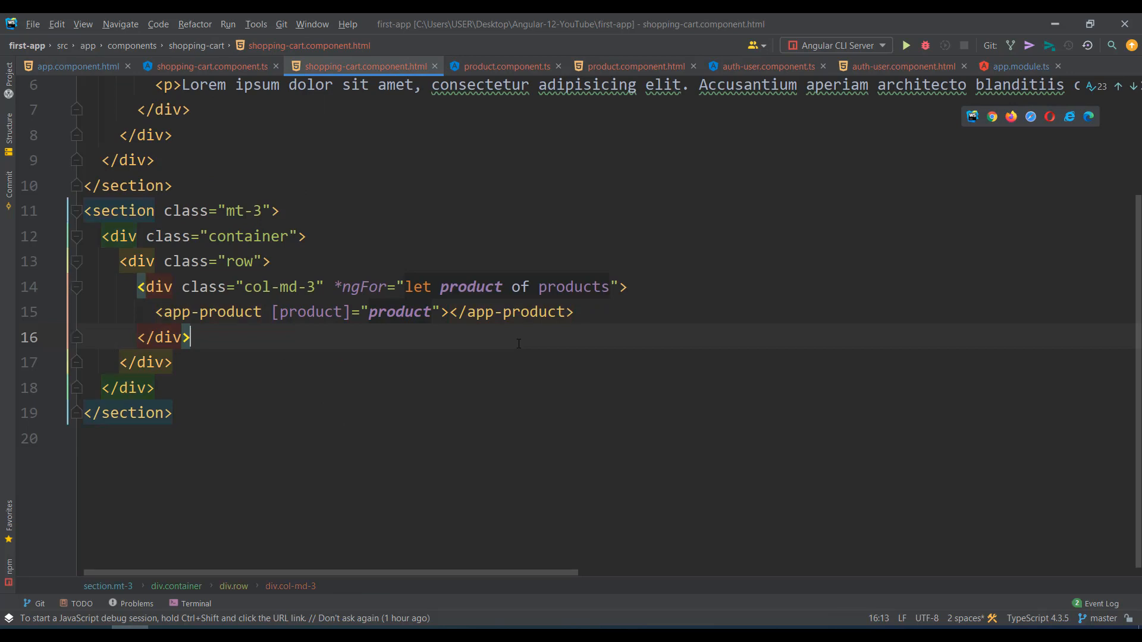
Compare the shopping-cart and product templates and inspect the product reference in the image source.
left_click(633, 66)
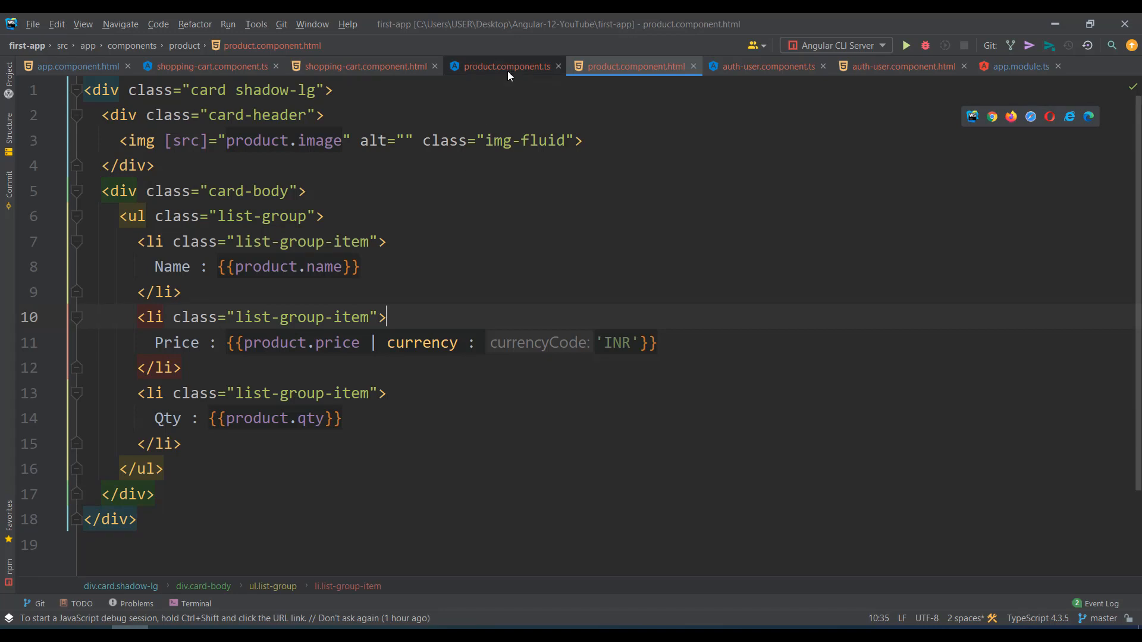
left_click(504, 66)
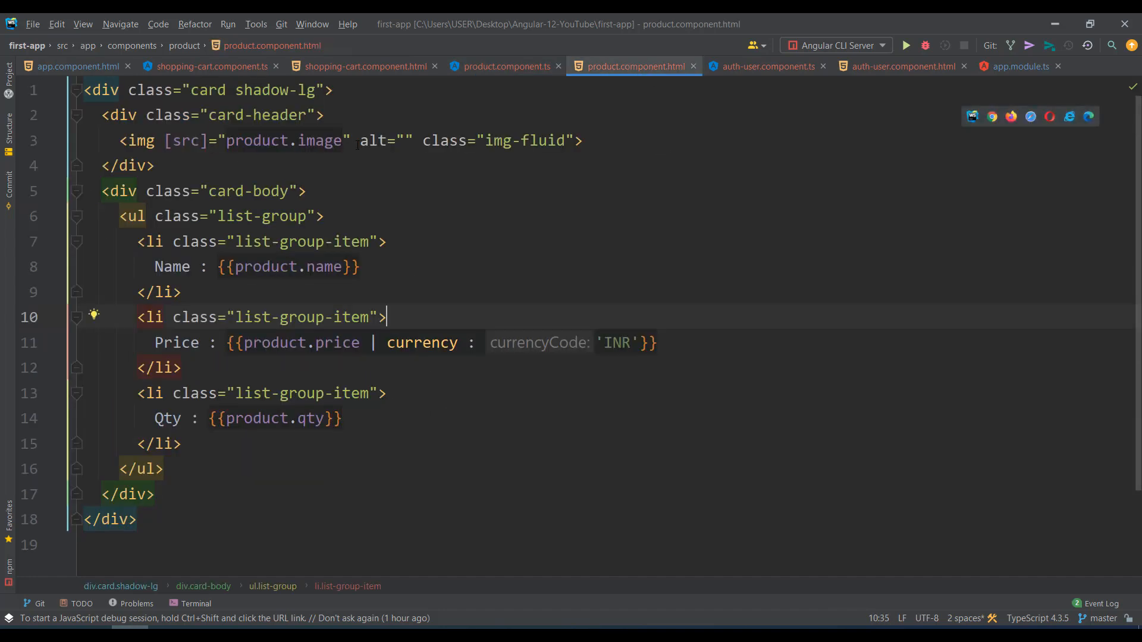
left_click(270, 141)
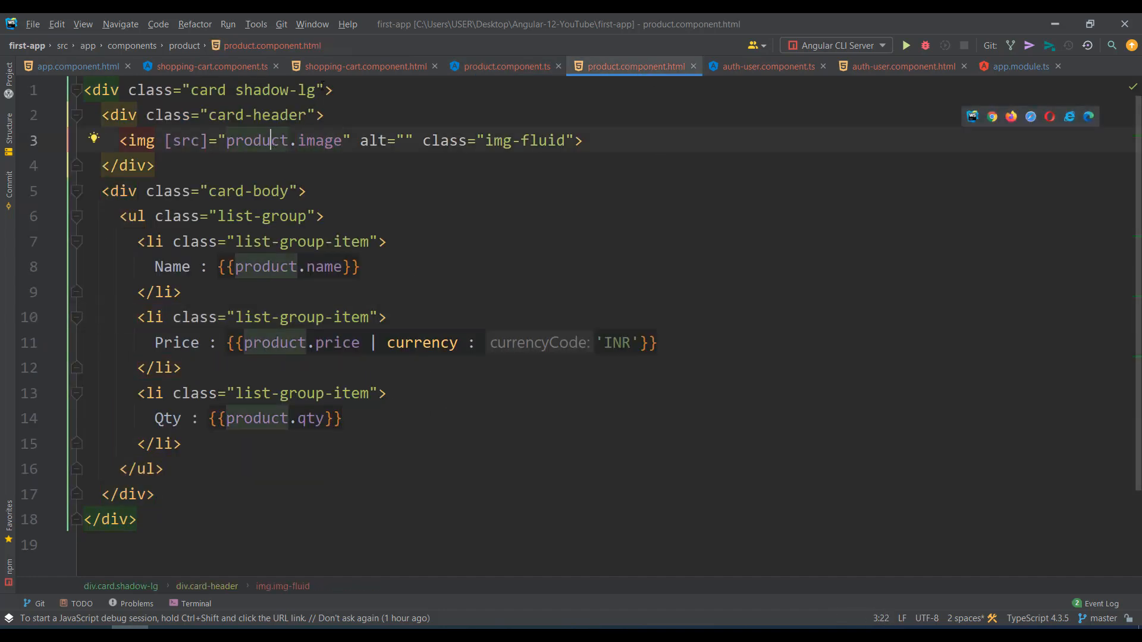
Add *ngIf="product" to the outer card div so the card renders only with a product.
type("*ng")
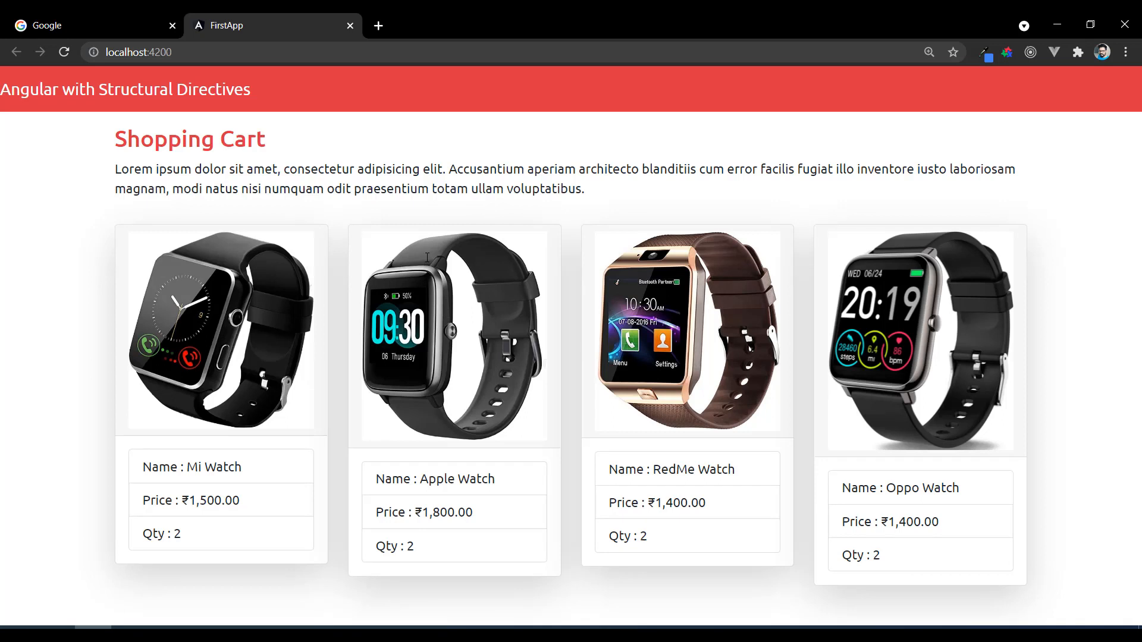
mouse_move(865, 296)
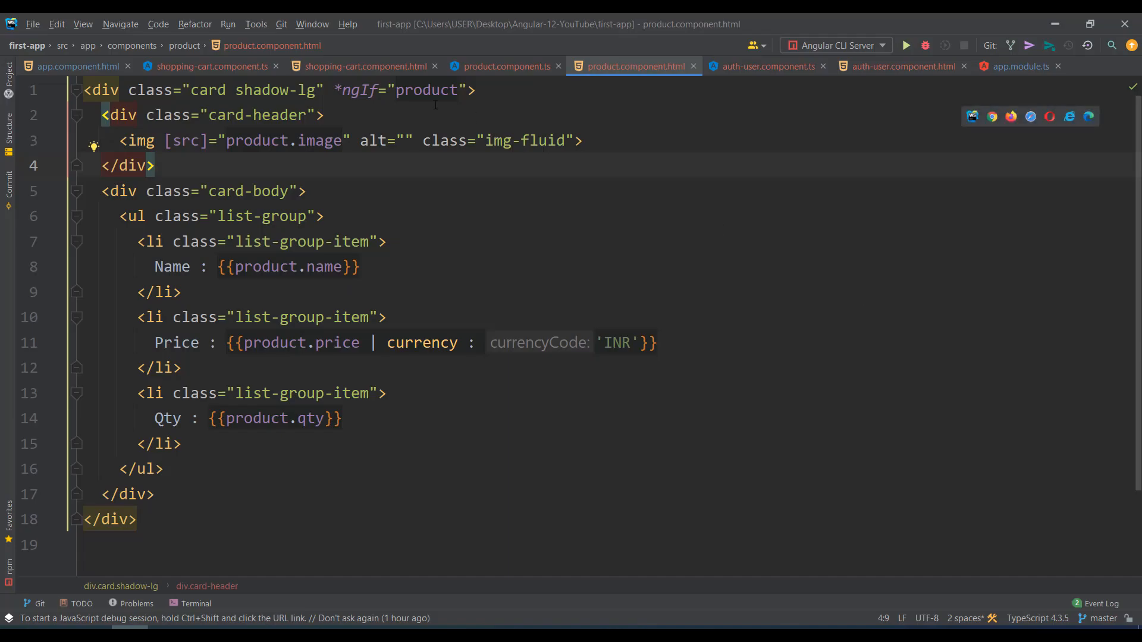
left_click(357, 66)
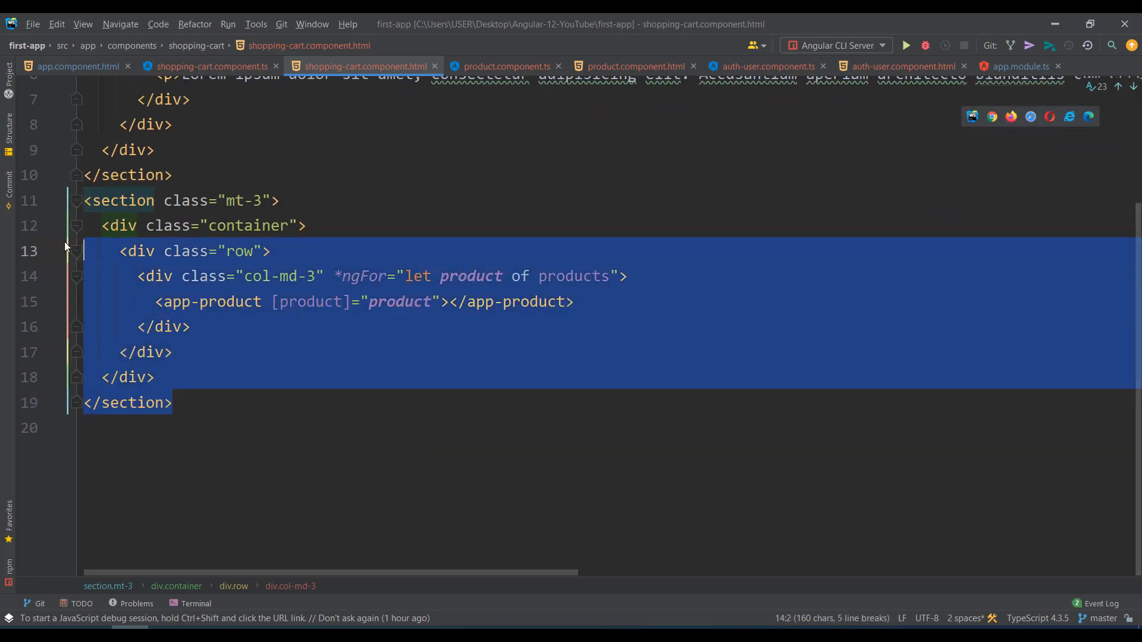
left_click(173, 352)
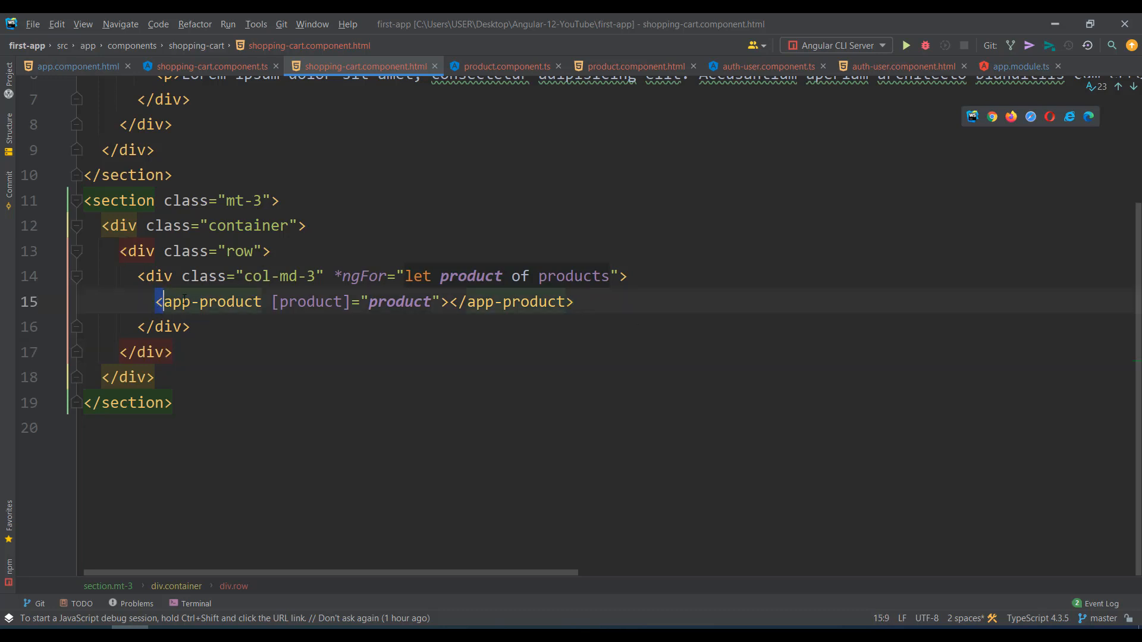
left_click(173, 352)
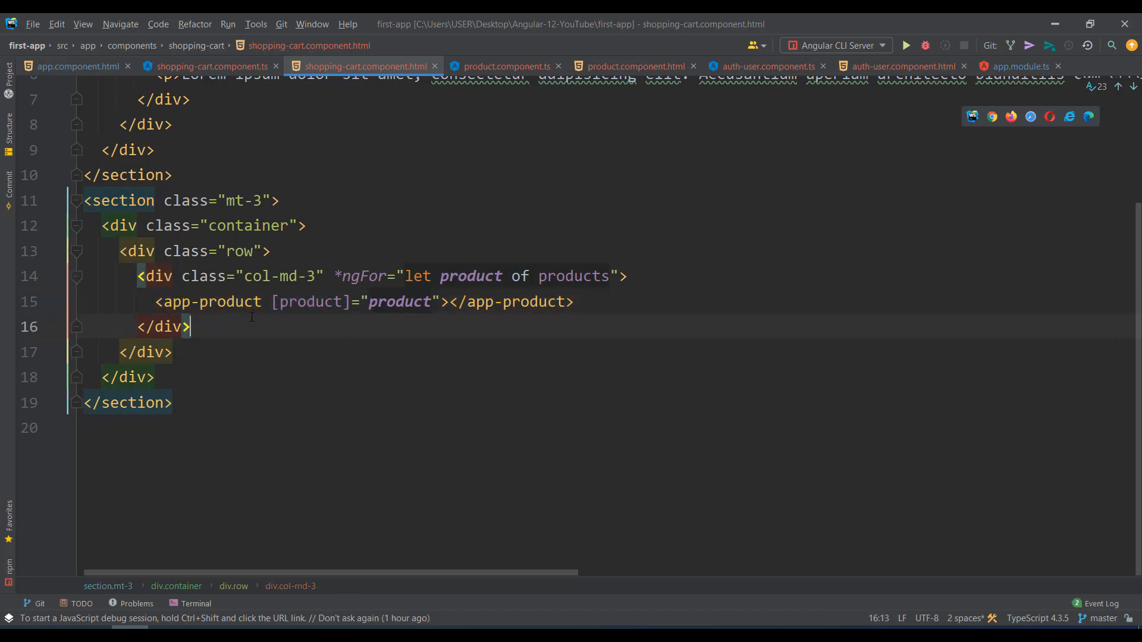
left_click(504, 67)
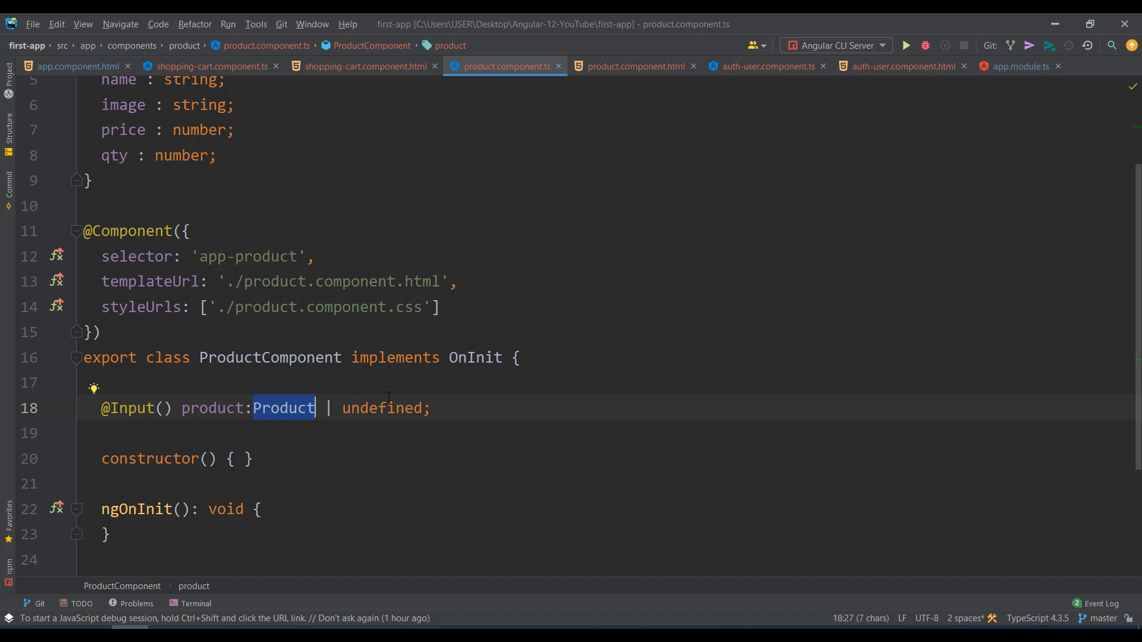
double_click(382, 408)
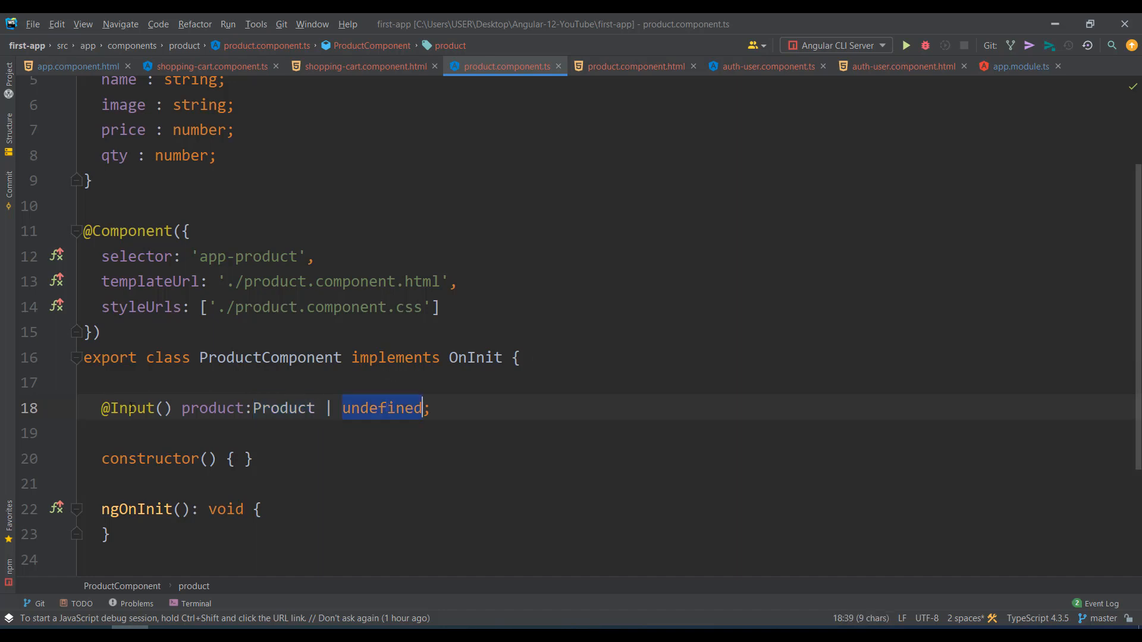
left_click(366, 67)
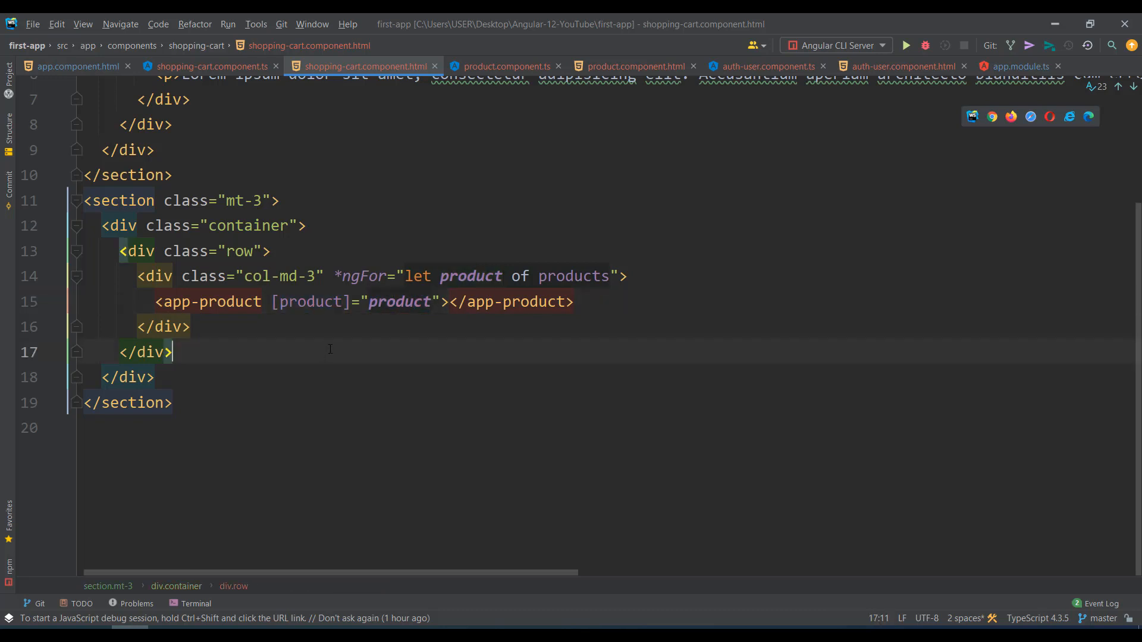
double_click(309, 301)
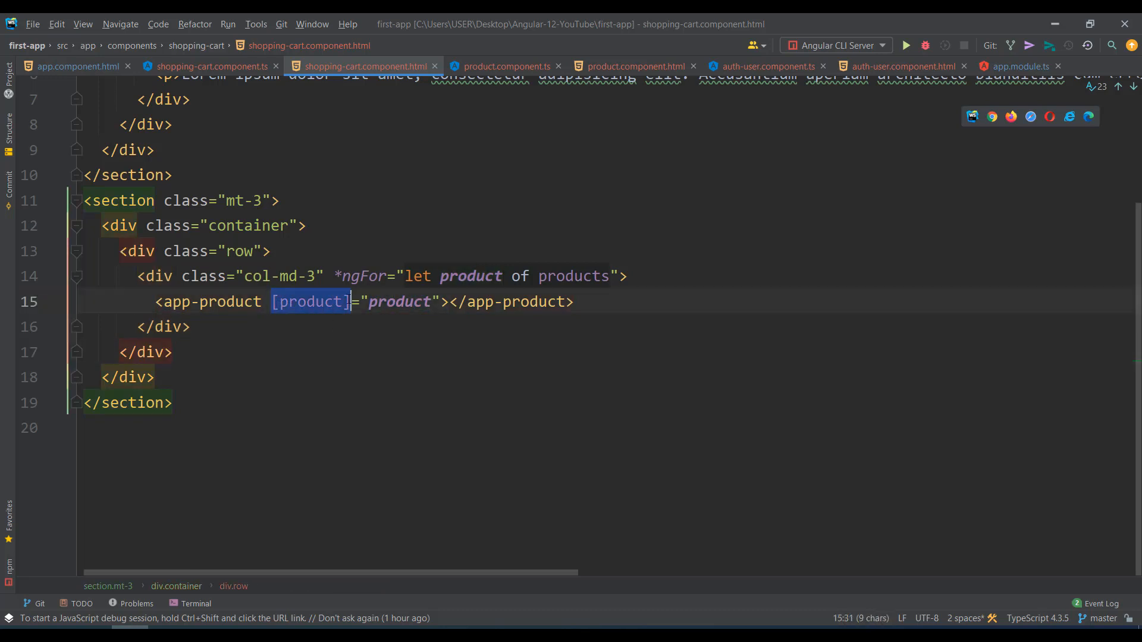
left_click(502, 67)
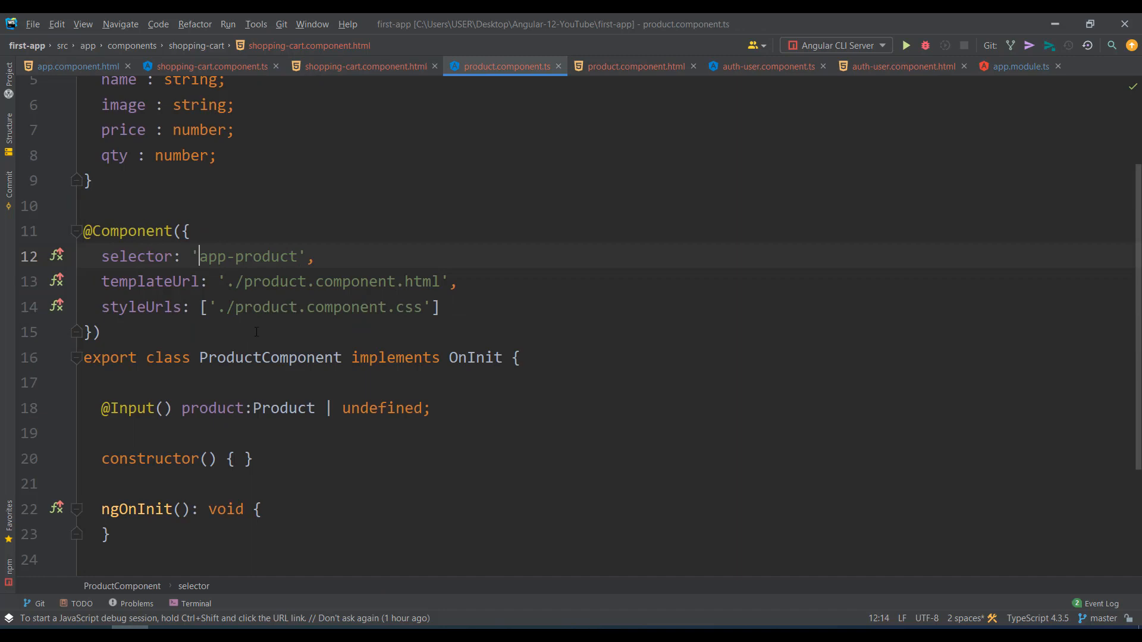
left_click(361, 67)
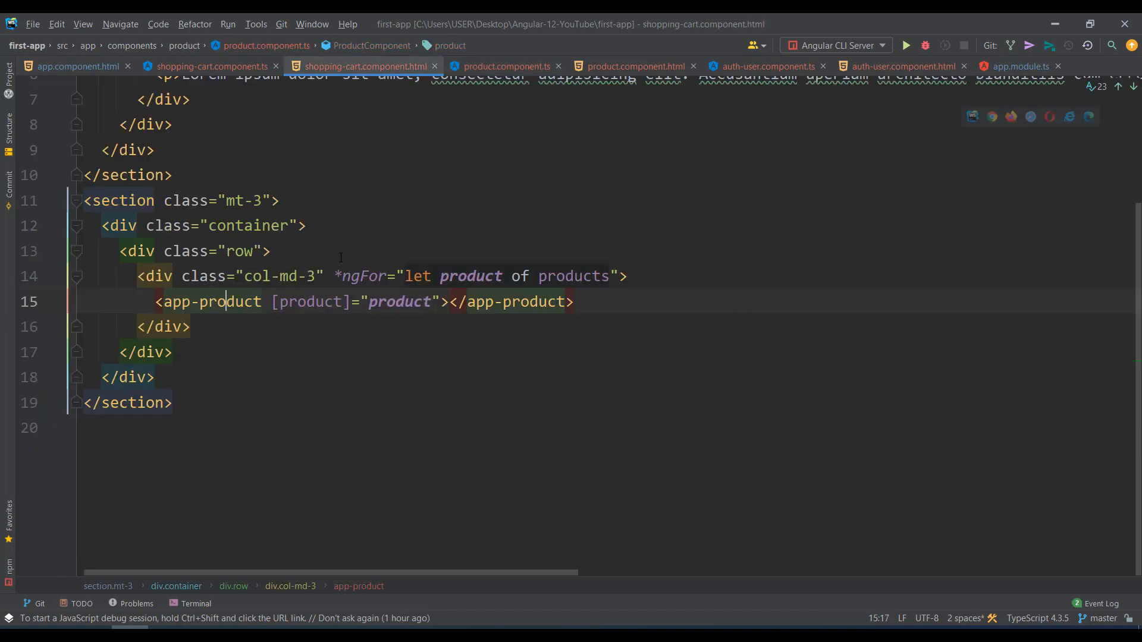
double_click(471, 276)
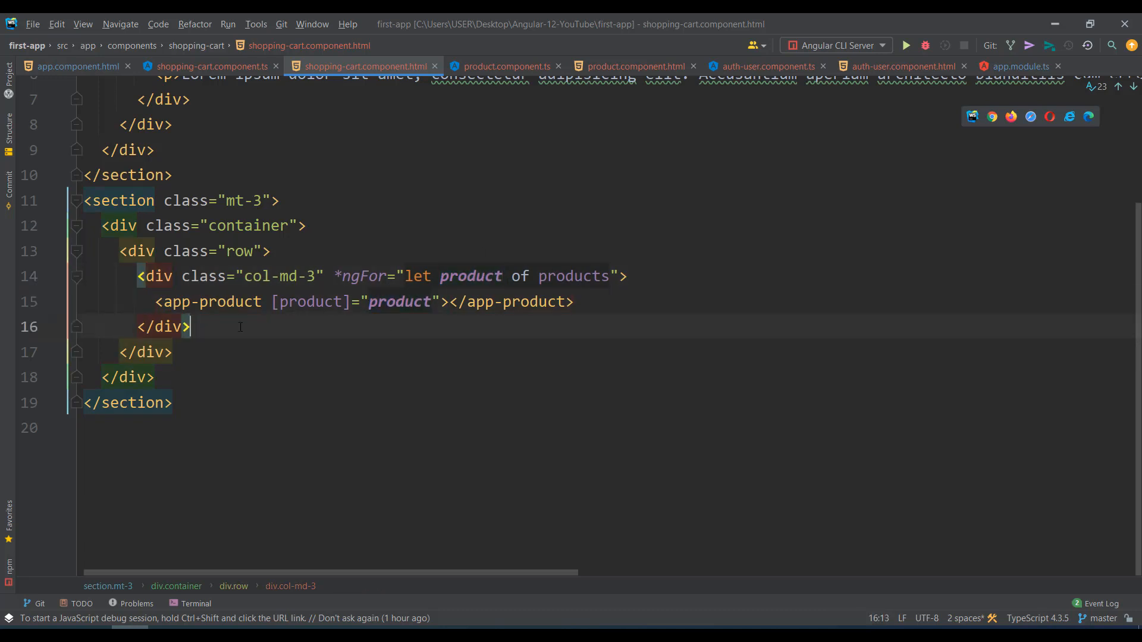
left_click(504, 66)
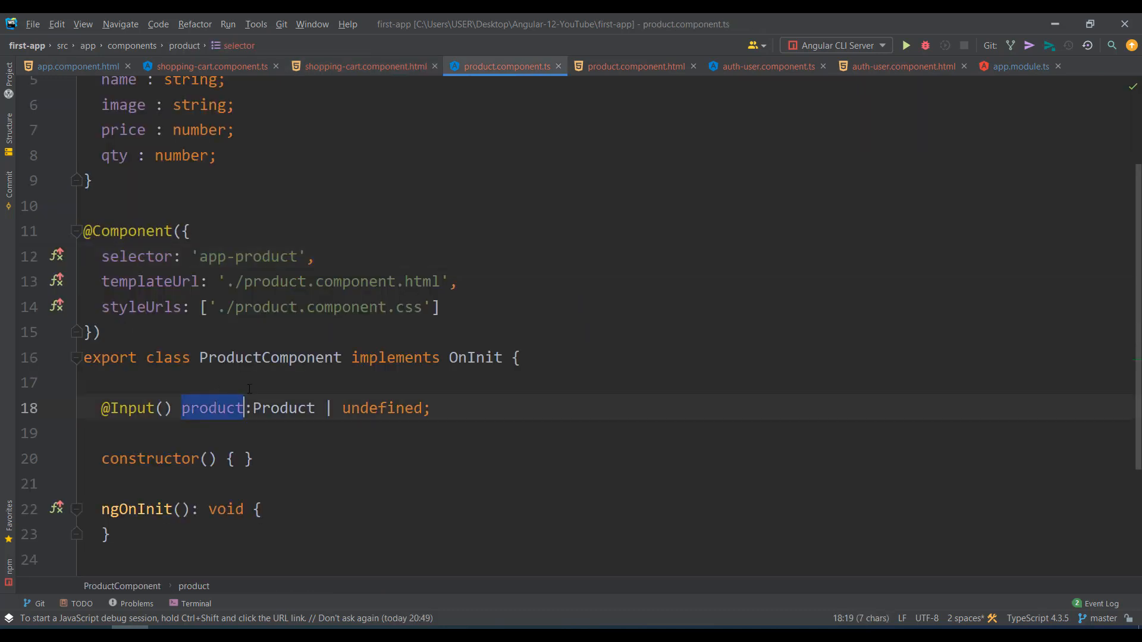
left_click(631, 67)
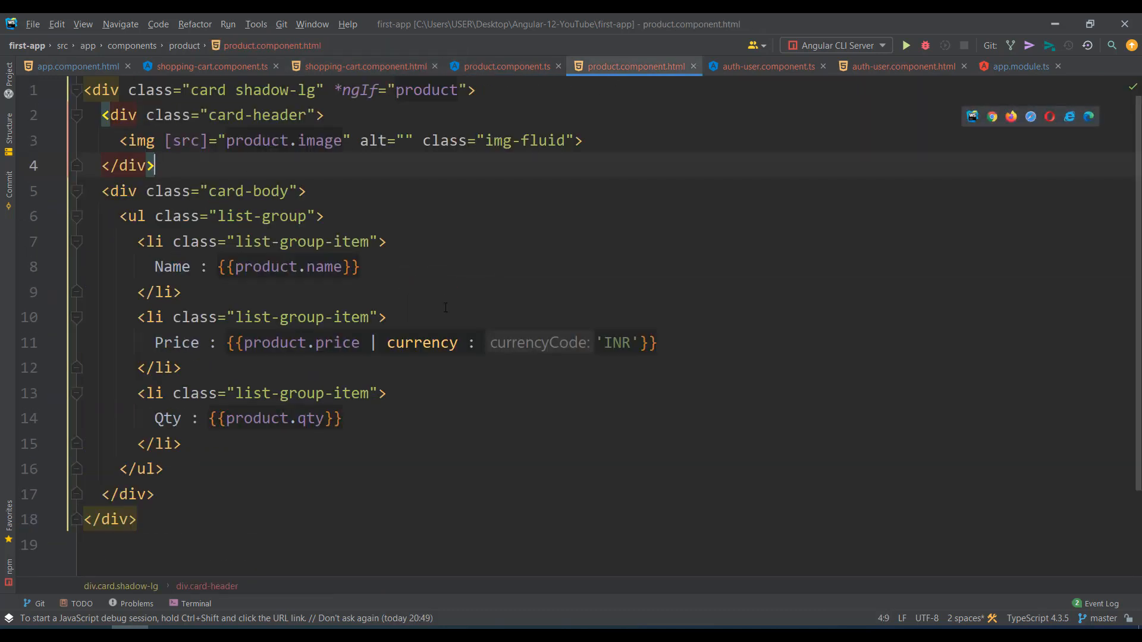
left_click(360, 266)
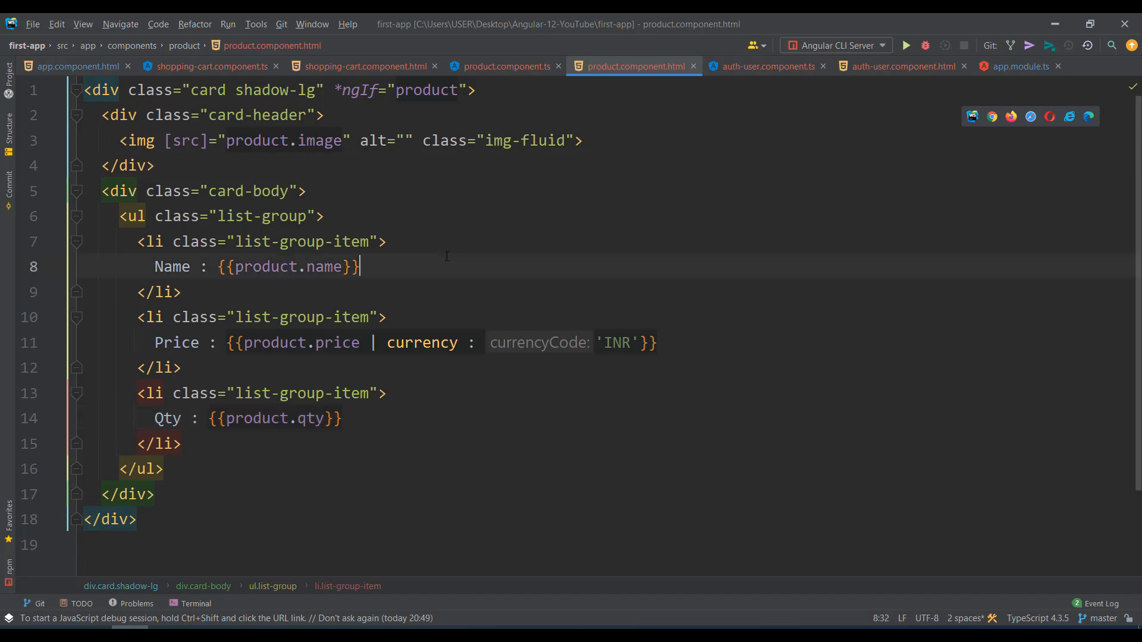